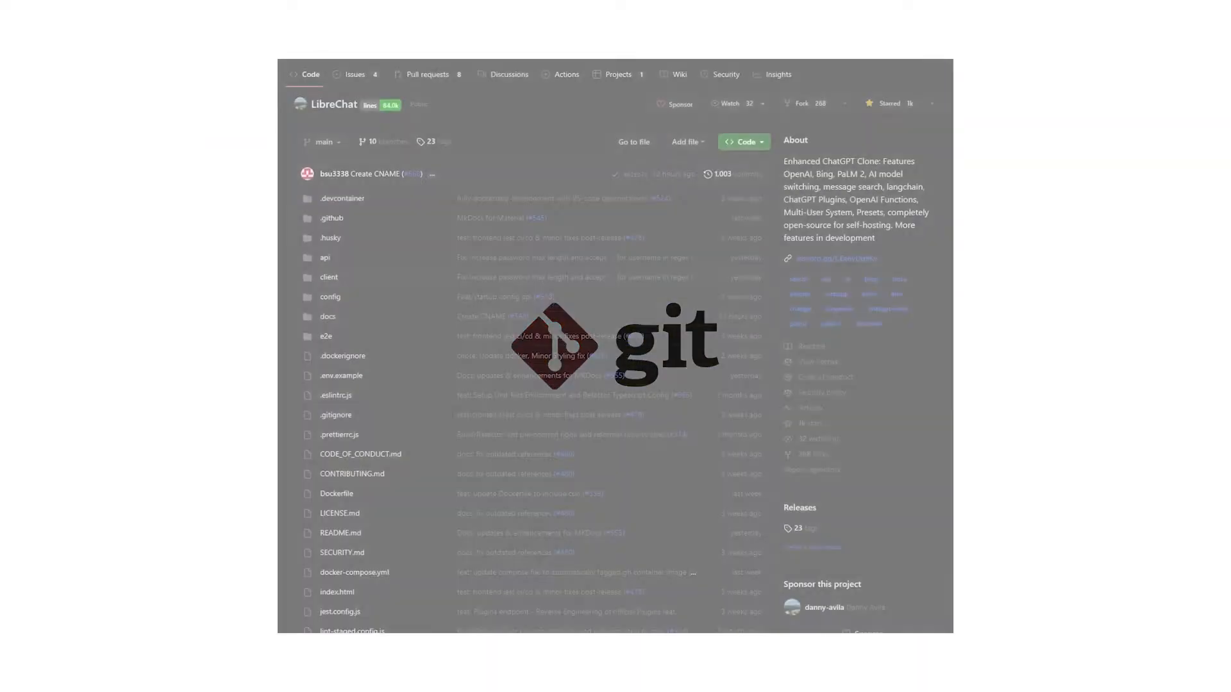
# Scroll docker.com to the Docker Desktop for Windows download so the installer downloads.
pyautogui.scroll(-3)
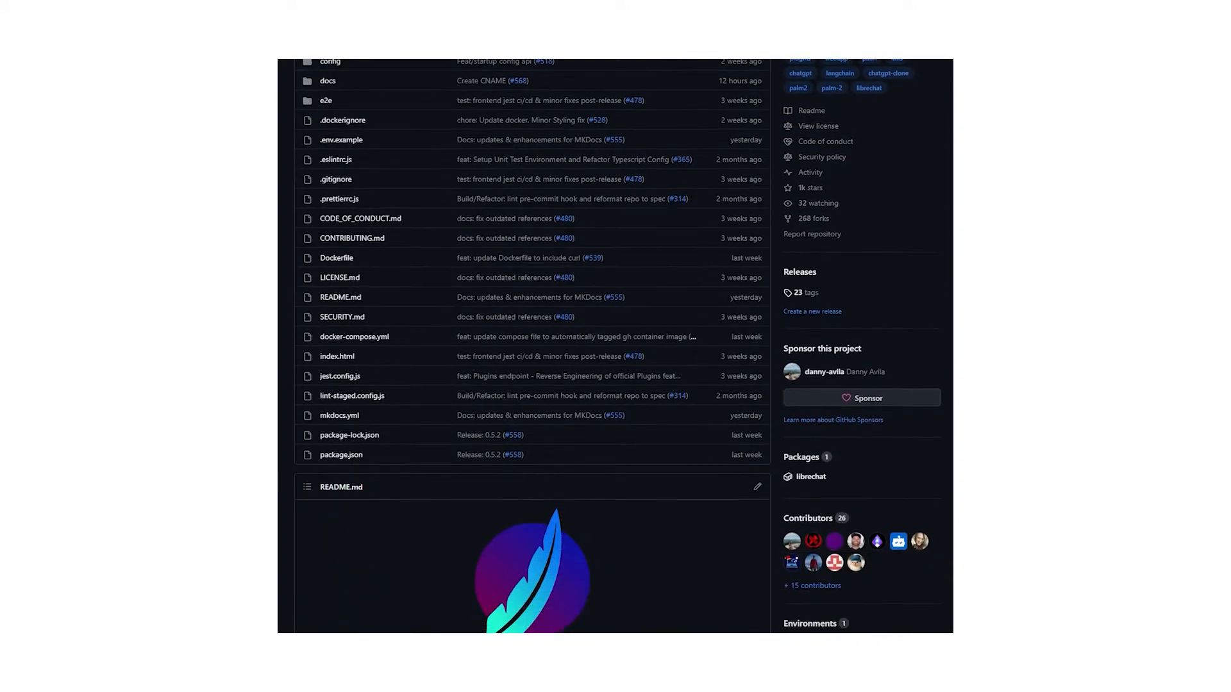
pyautogui.scroll(-3)
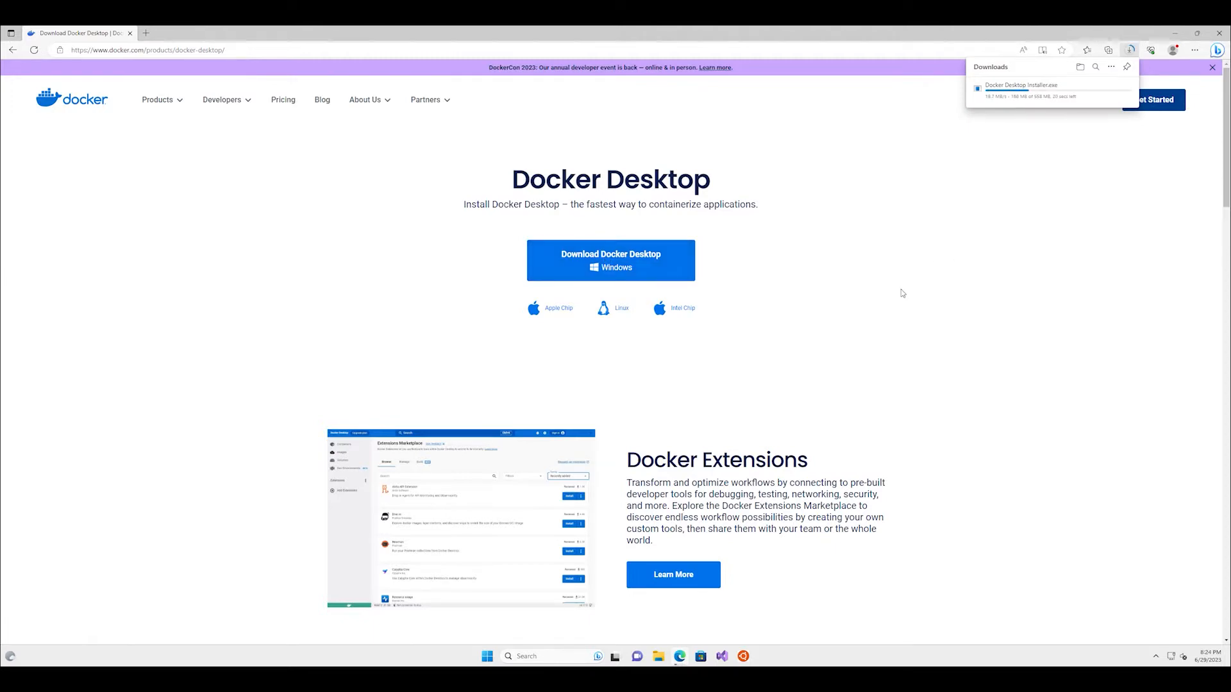
pyautogui.moveTo(924, 288)
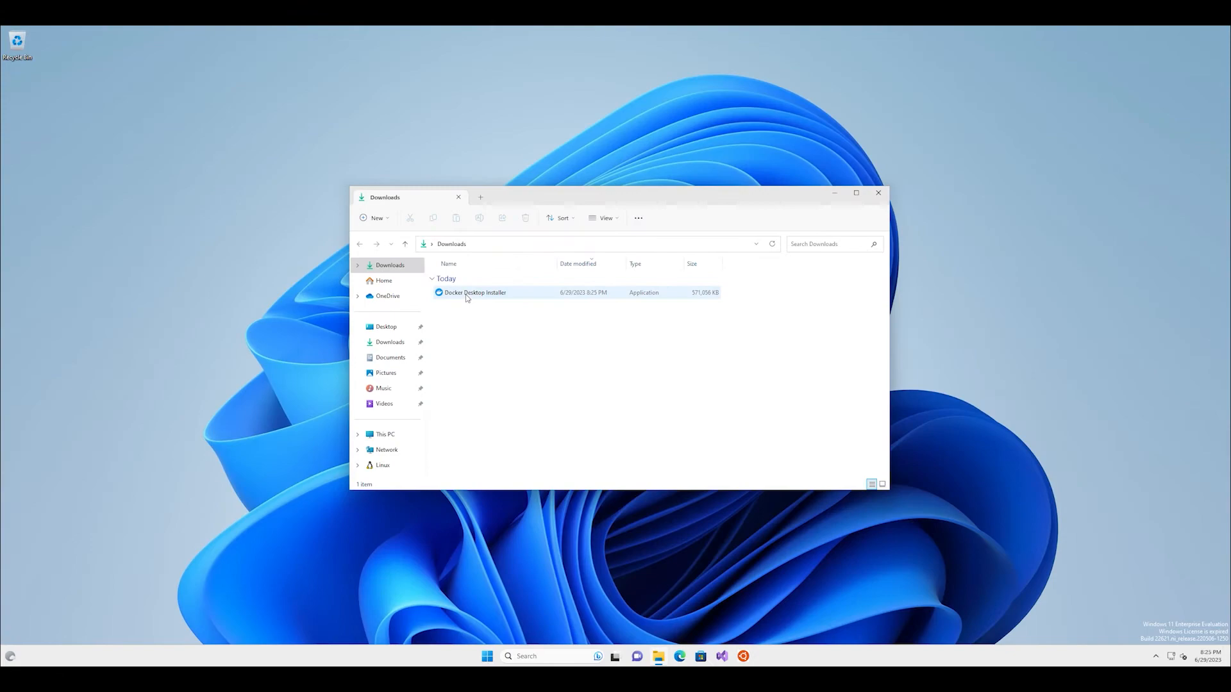
# Run the Docker Desktop 4.21.0 installer with WSL 2, then log out to finish.
pyautogui.click(475, 292)
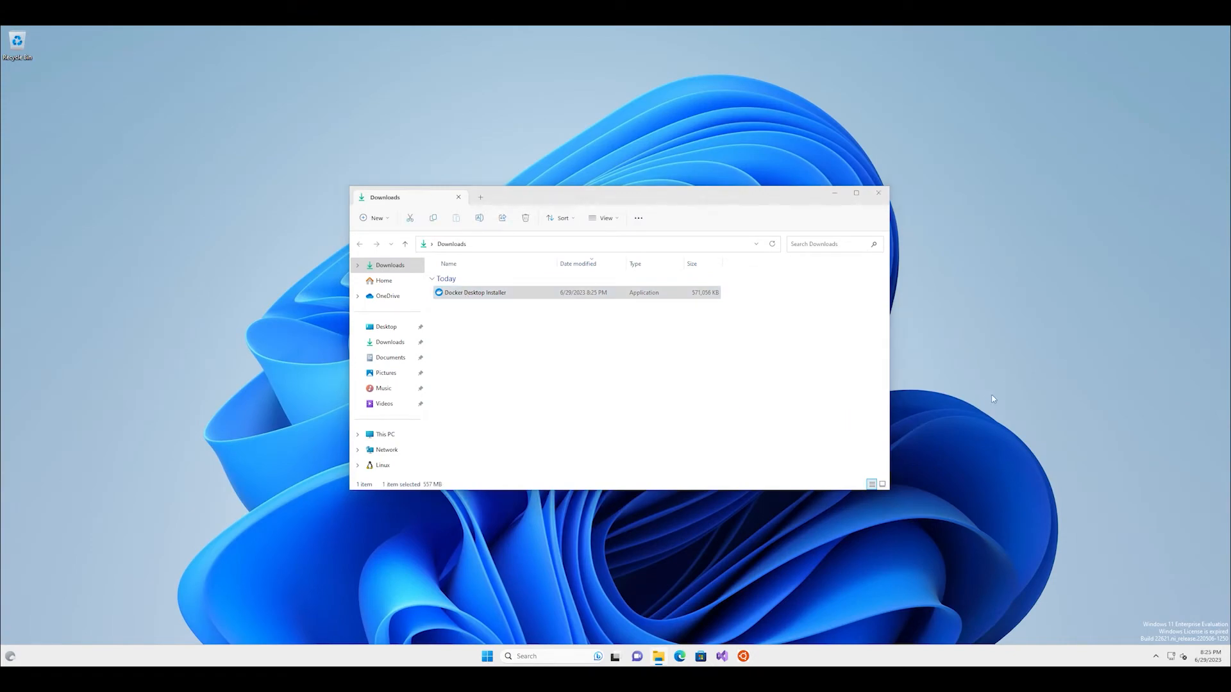
pyautogui.doubleClick(475, 292)
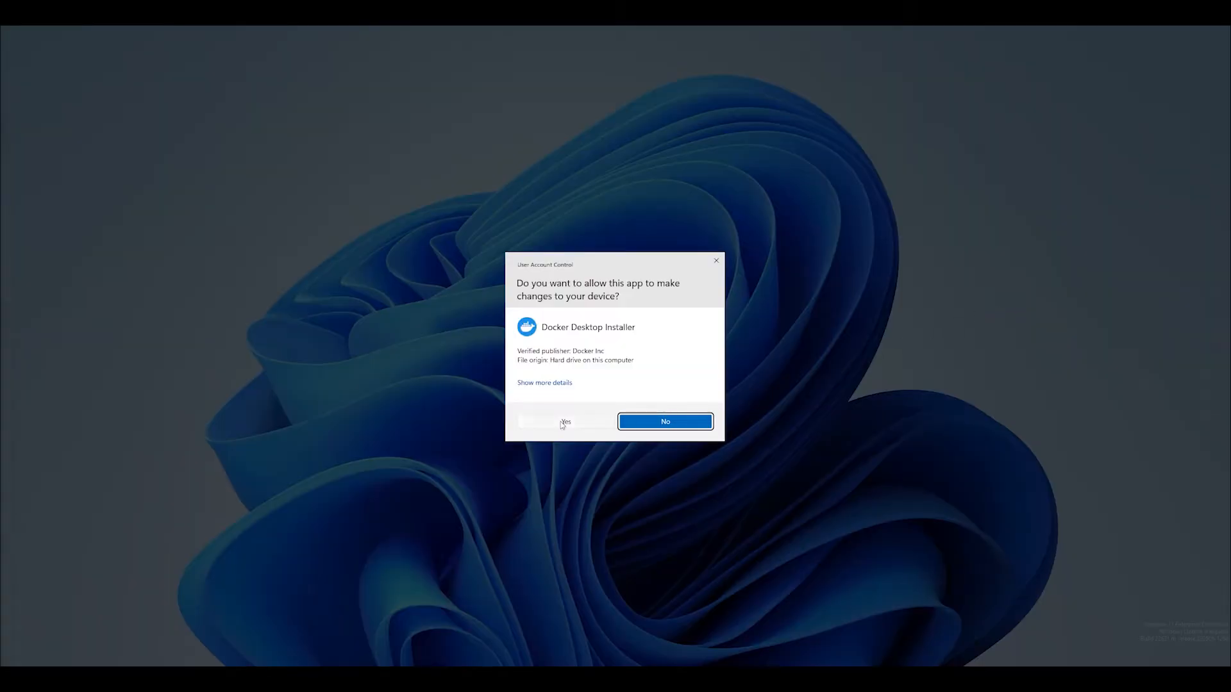
pyautogui.click(566, 422)
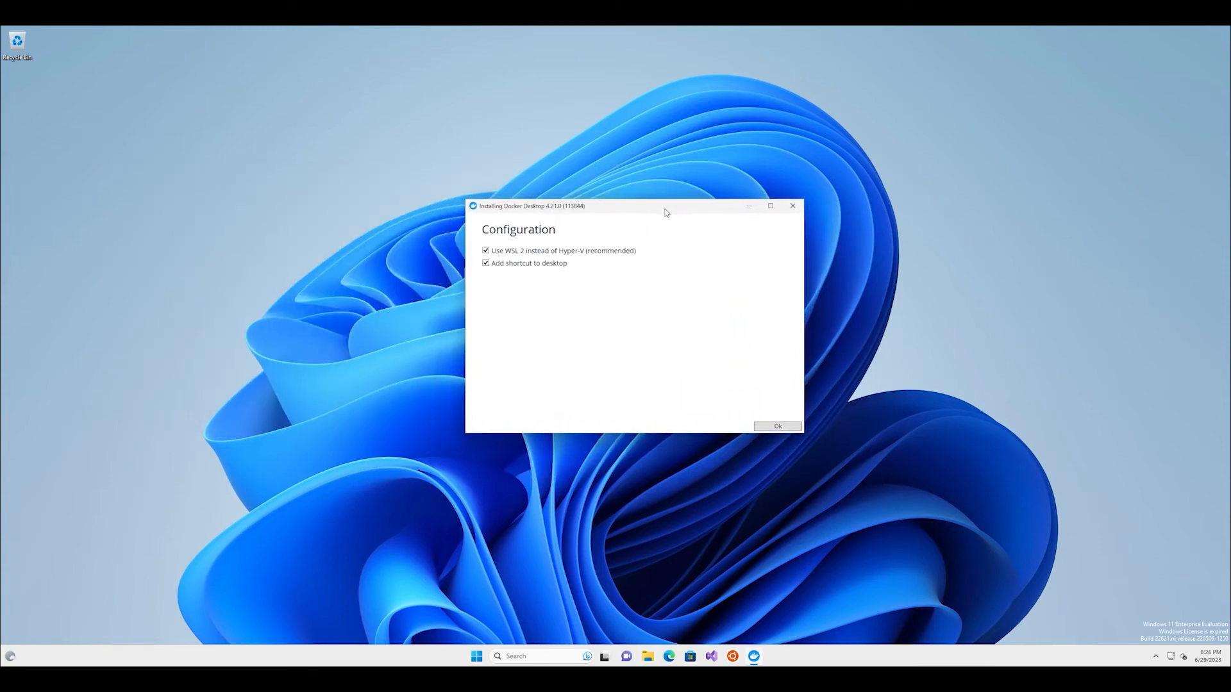
pyautogui.click(776, 425)
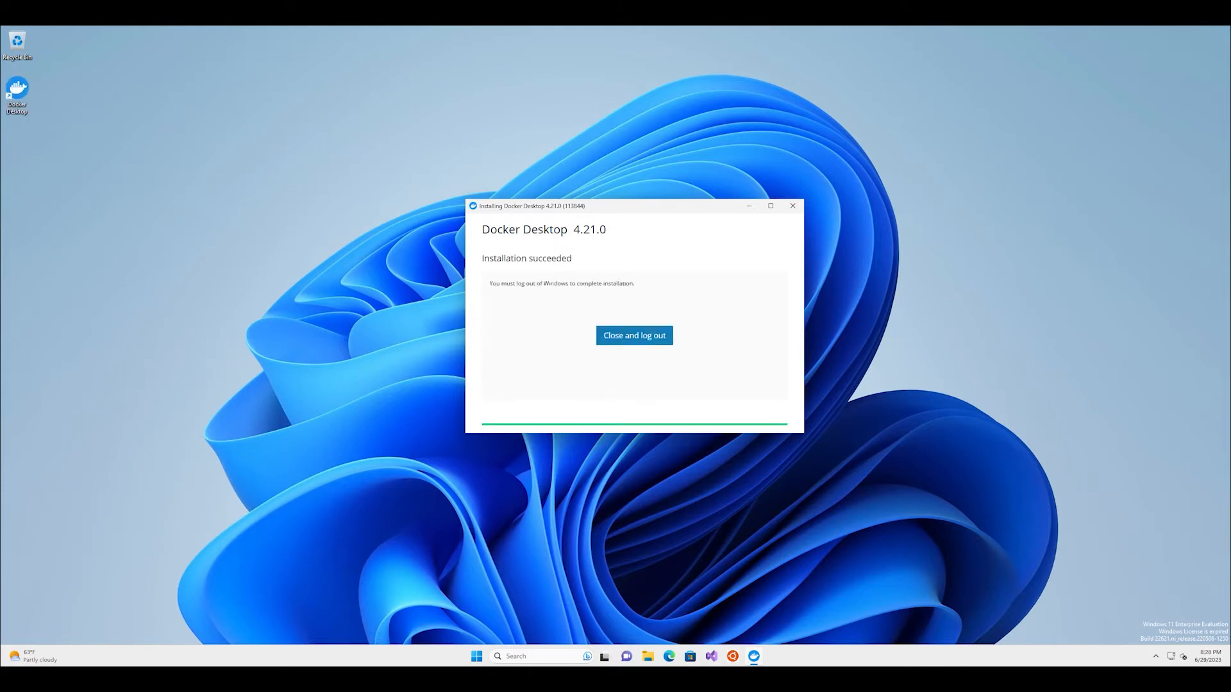
pyautogui.click(634, 335)
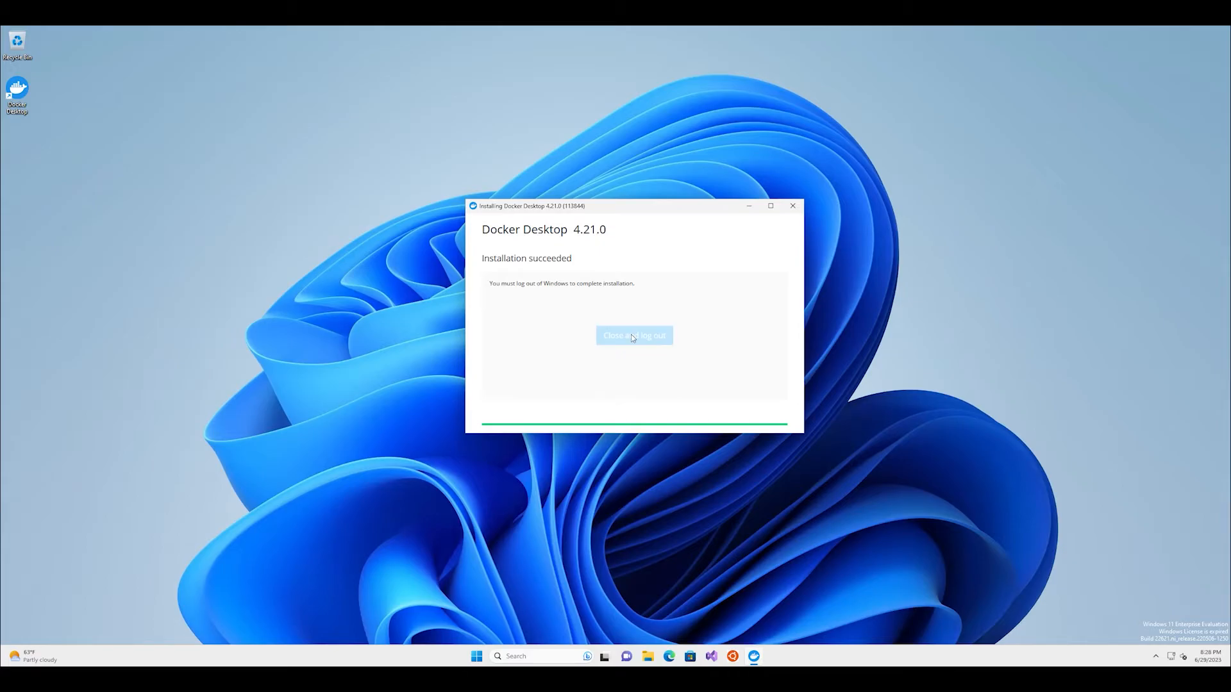
pyautogui.click(634, 335)
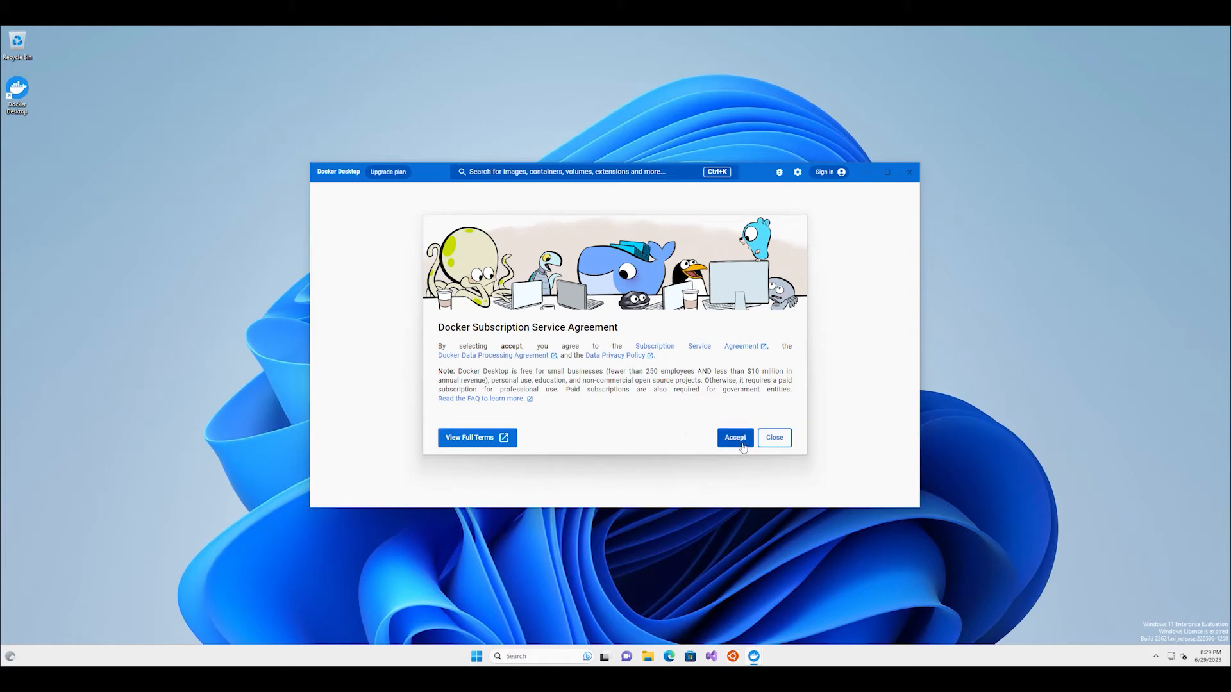
# Accept the Docker agreement, continue without signing in, and close Docker Desktop.
pyautogui.click(734, 438)
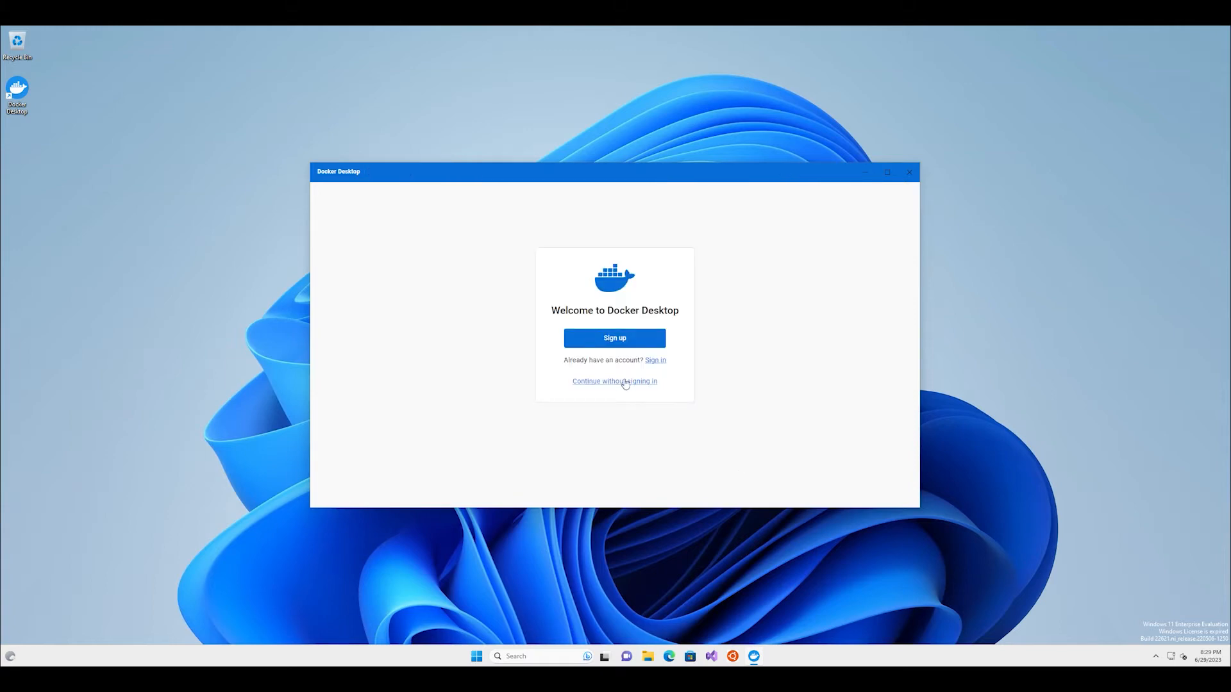
pyautogui.click(614, 380)
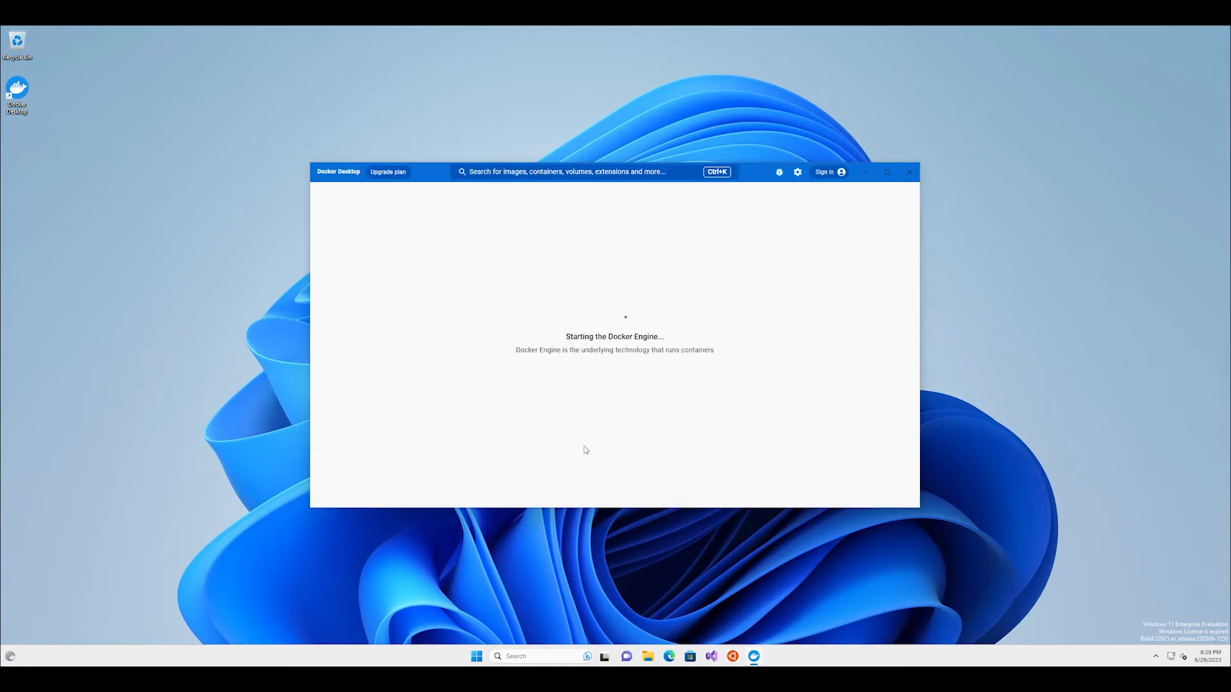
pyautogui.moveTo(981, 460)
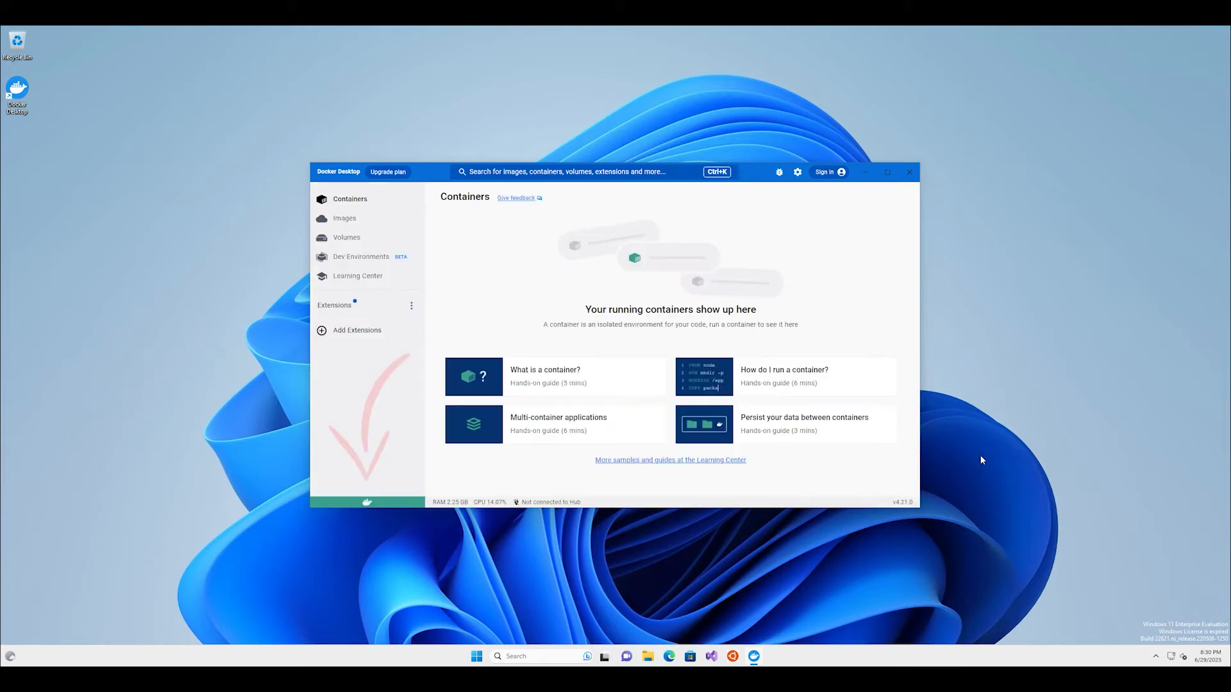
pyautogui.moveTo(909, 172)
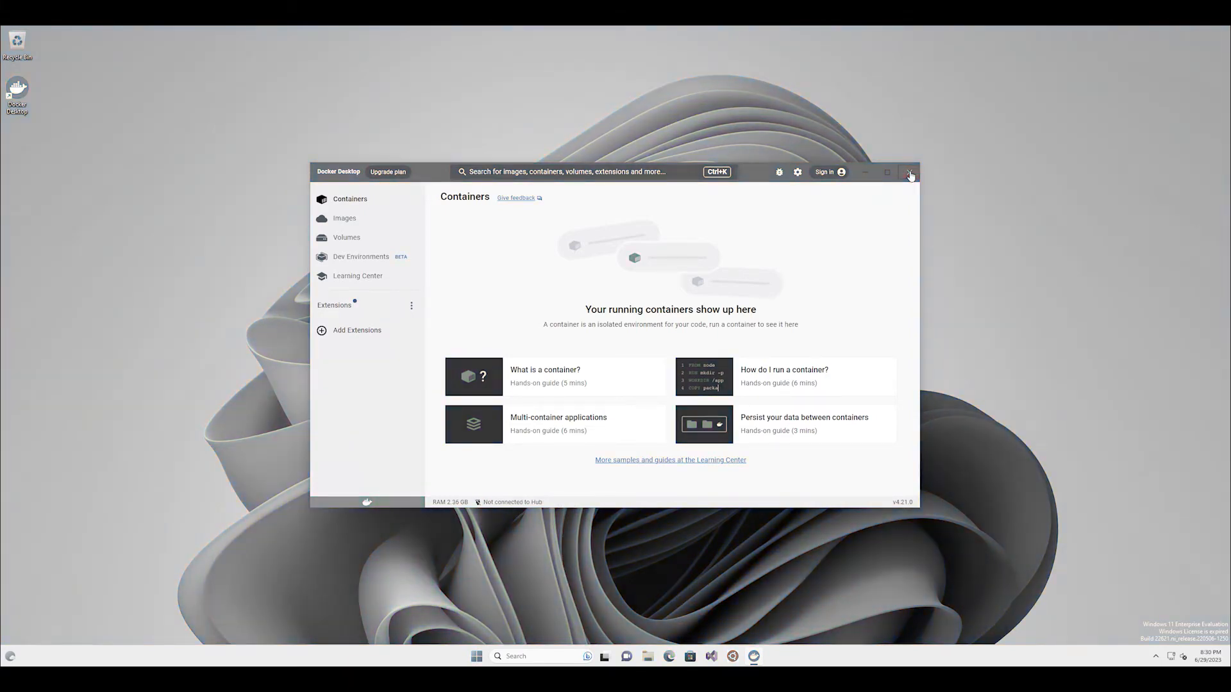
pyautogui.click(909, 172)
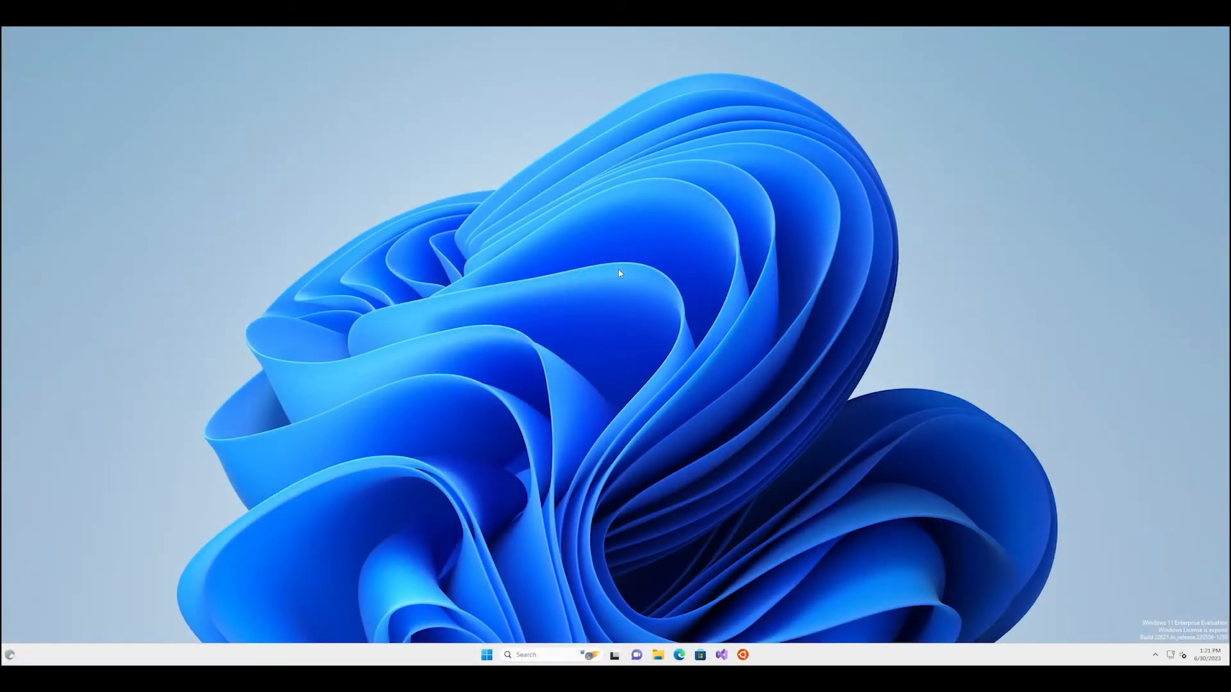
# Install Git 2.41.0 with 'winget install --id Git.Git -e --source winget' from a desktop terminal.
pyautogui.rightClick(618, 274)
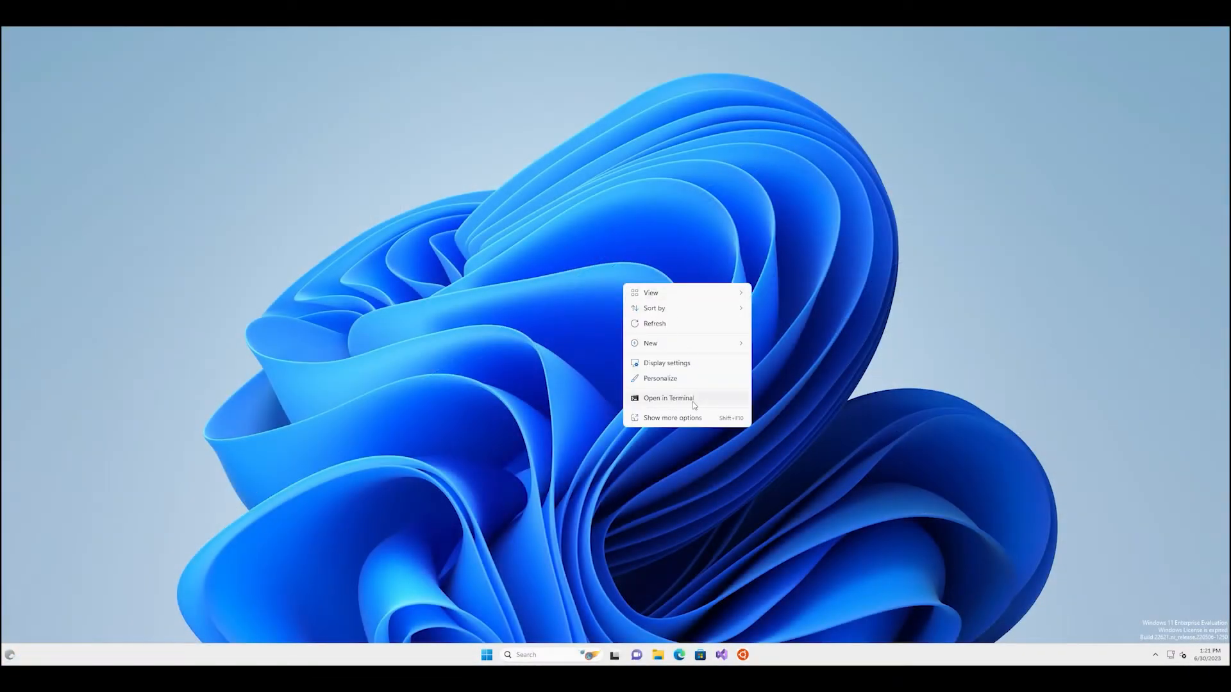
pyautogui.click(670, 399)
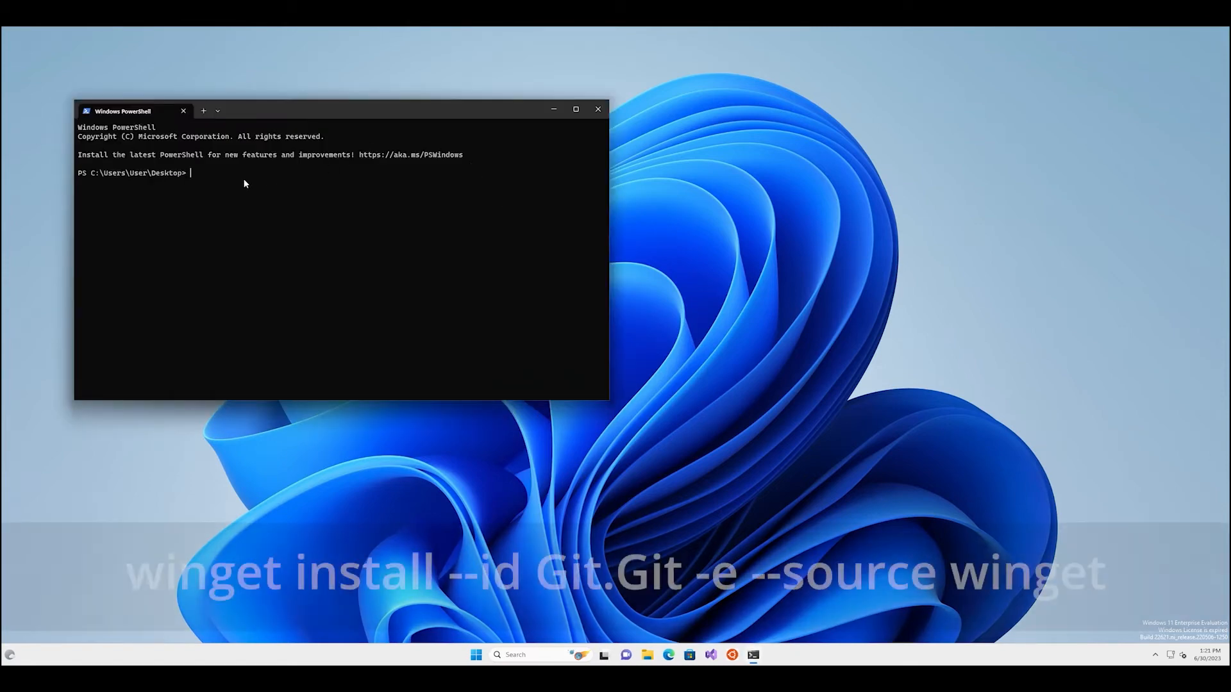
pyautogui.write('winget install --id Git.Git -e --source winget')
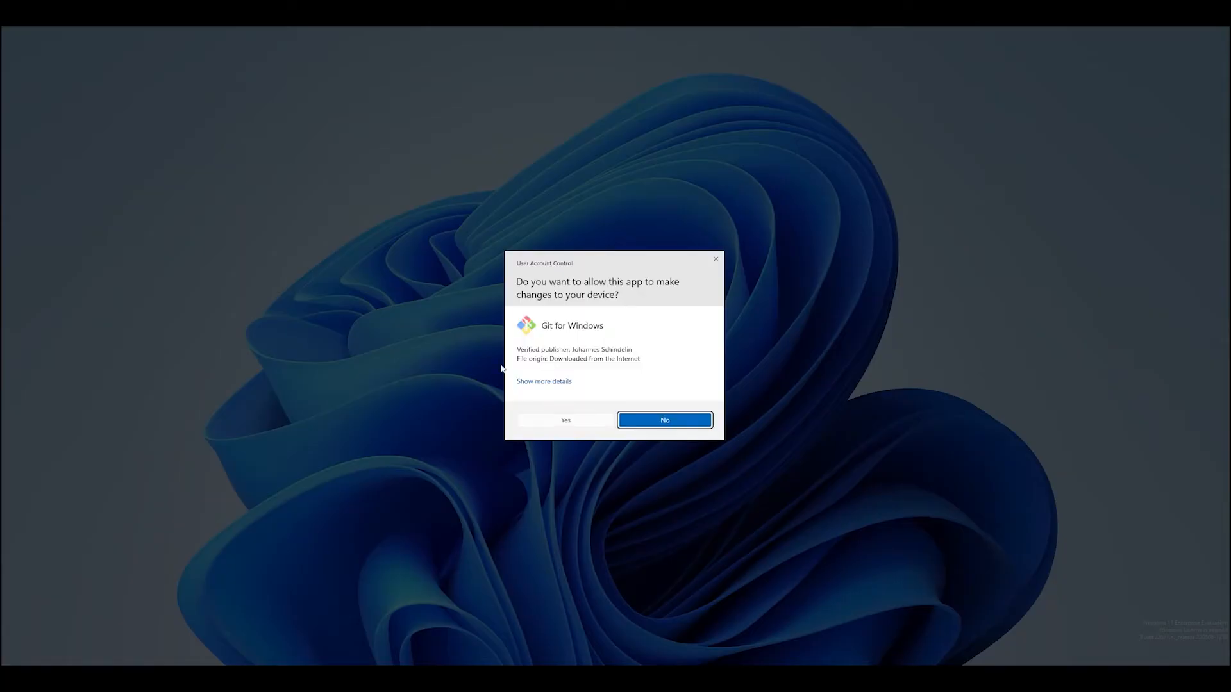
pyautogui.click(565, 420)
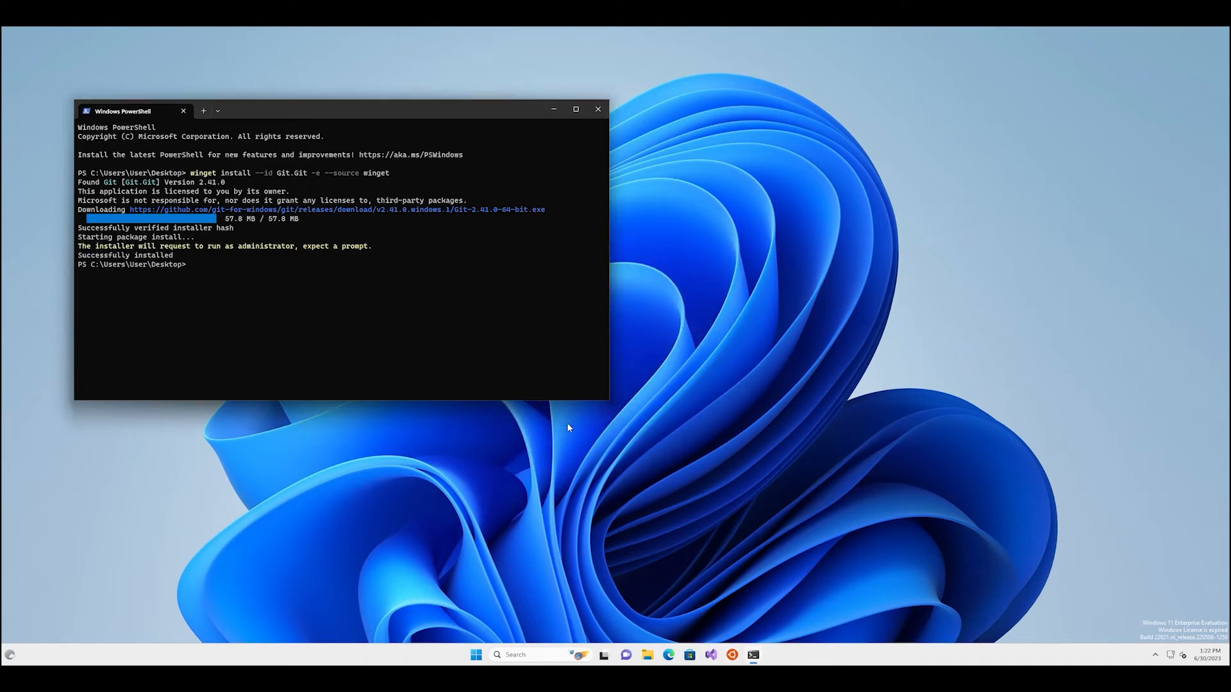
pyautogui.click(598, 109)
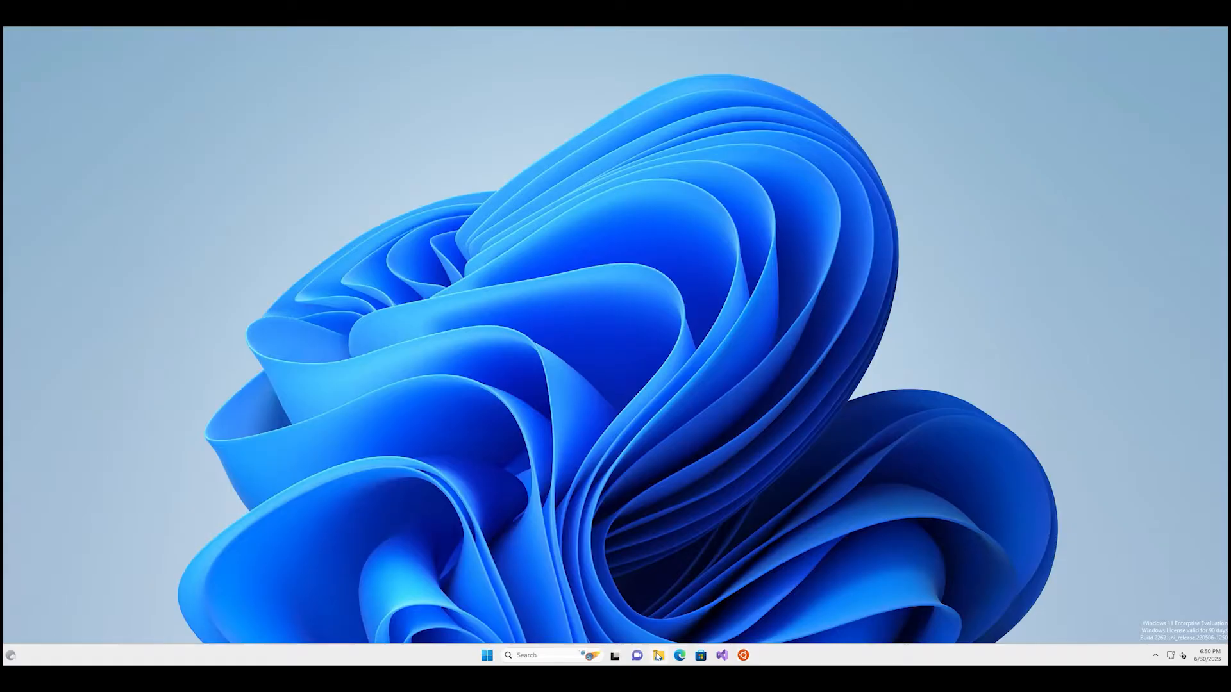
# Browse to the Windows (C:) drive in File Explorer and open a terminal at C:\.
pyautogui.click(657, 673)
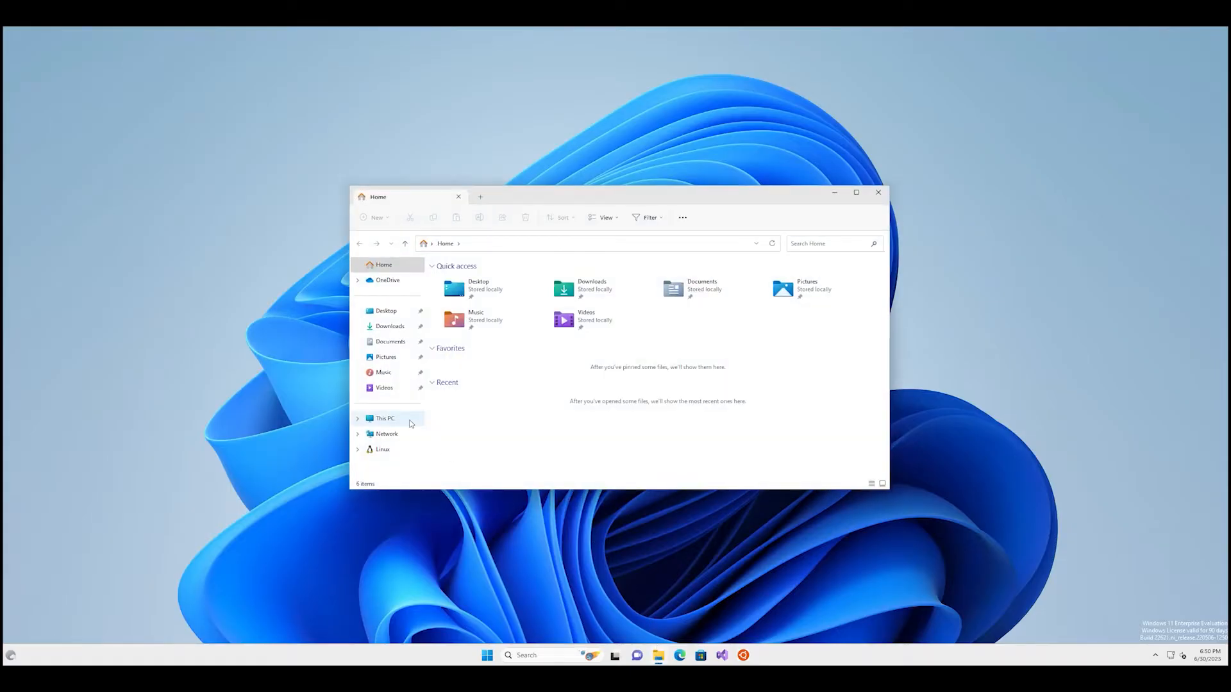
pyautogui.click(383, 418)
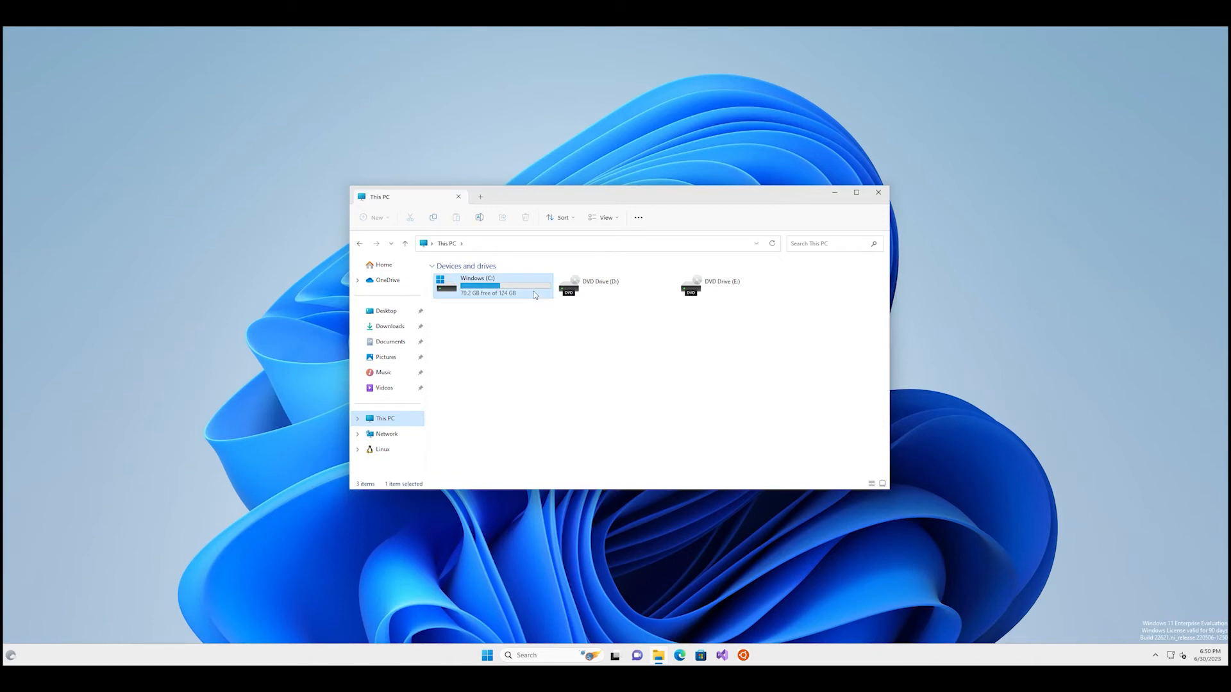
pyautogui.rightClick(817, 423)
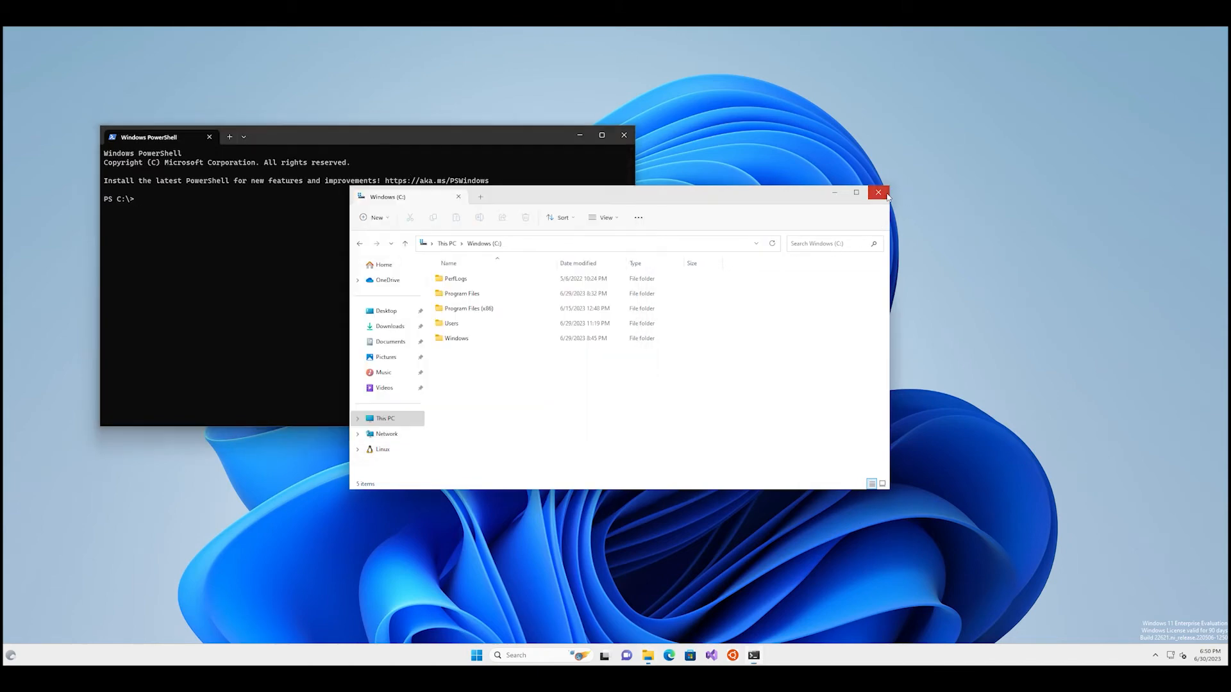
# Clone the LibreChat repository onto C:, enter the LibreChat folder, and type 'cp .env.example .env'.
pyautogui.click(879, 193)
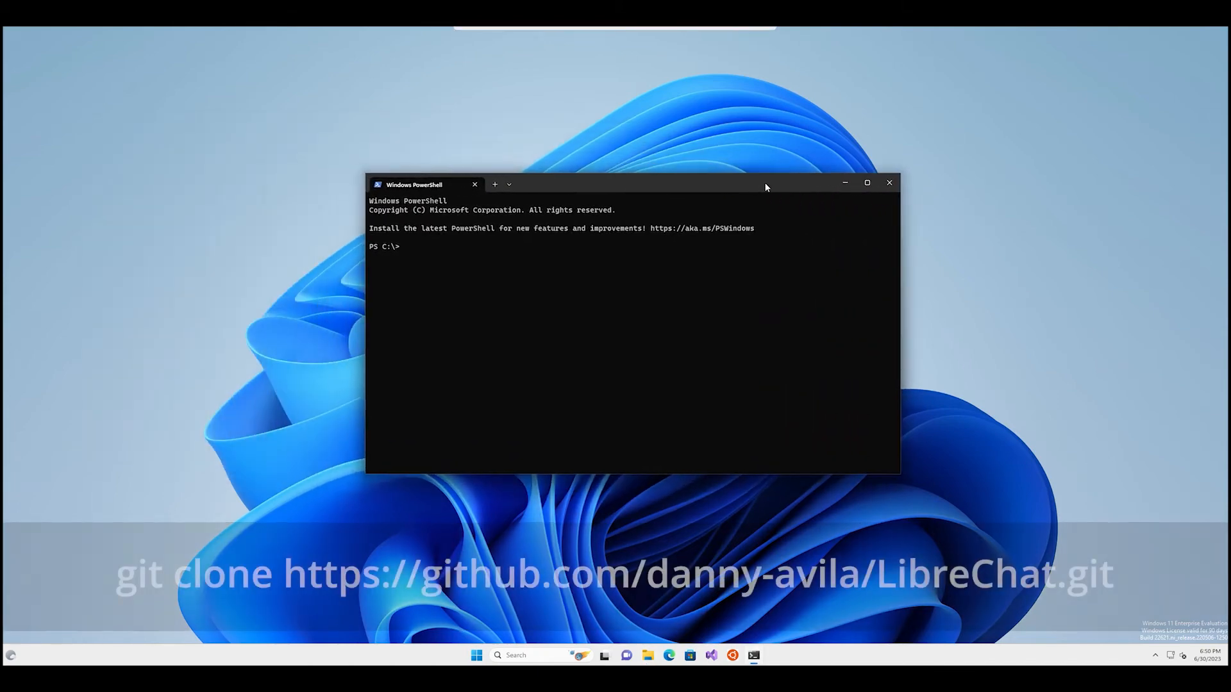
pyautogui.write('git clone https://github.com/danny-avila/LibreChat.git')
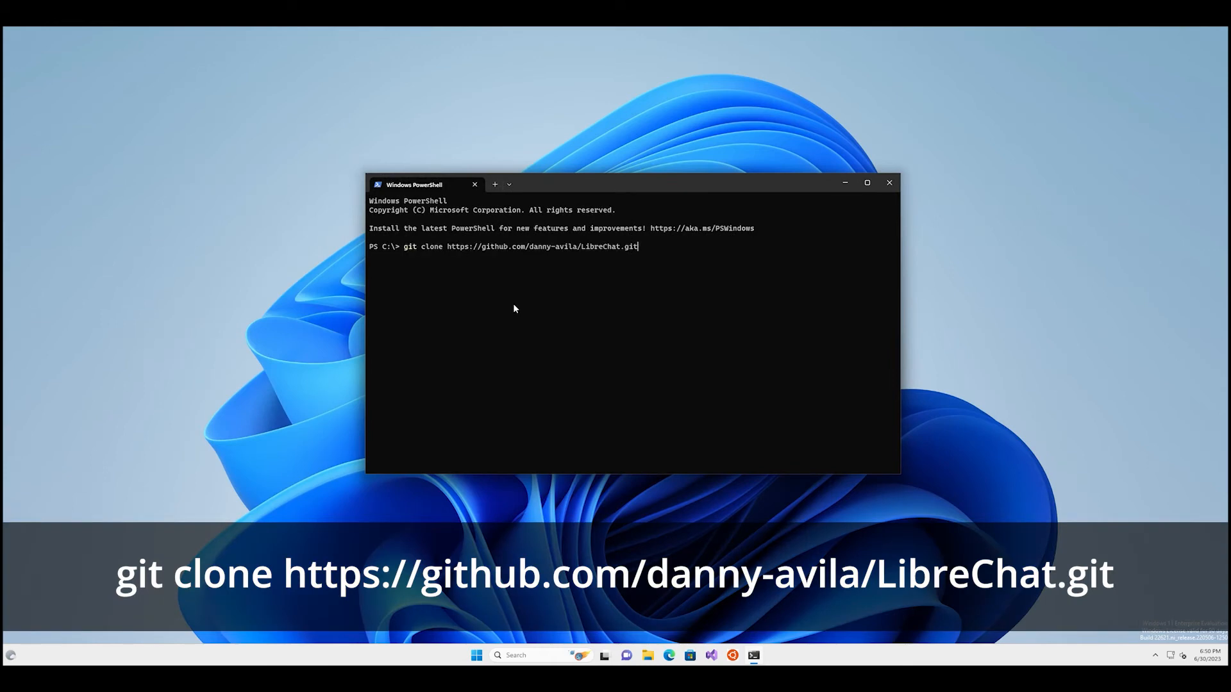
pyautogui.press('Enter')
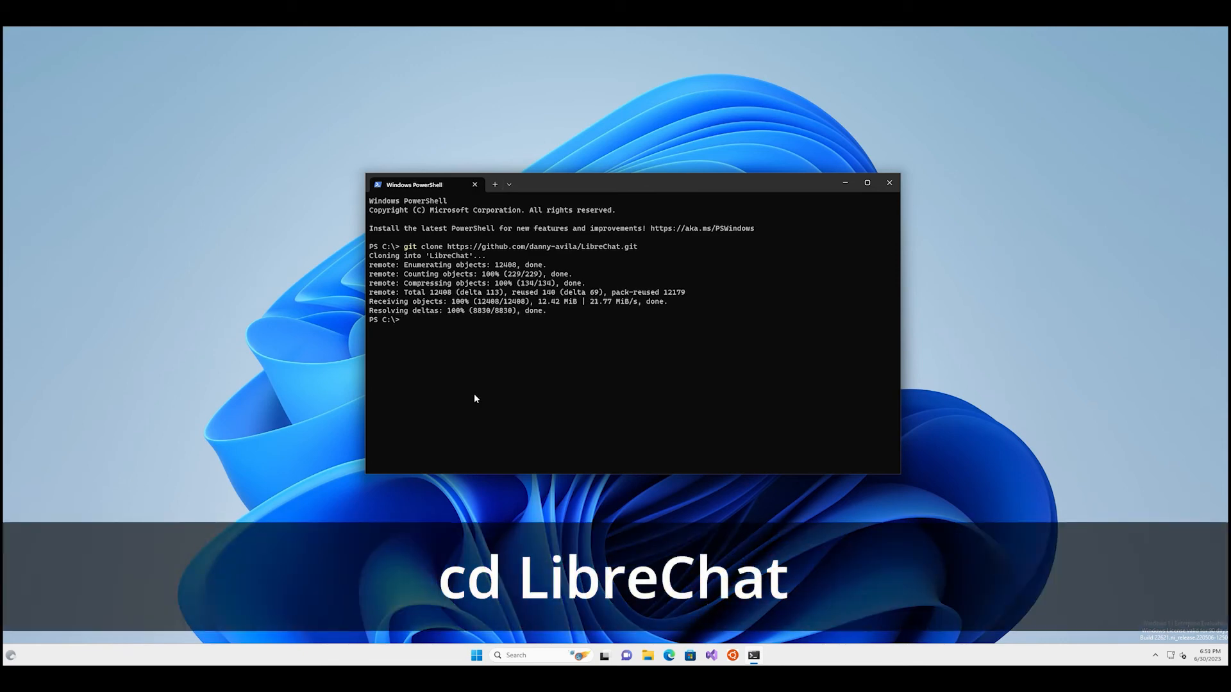
pyautogui.write('cd LibreChat')
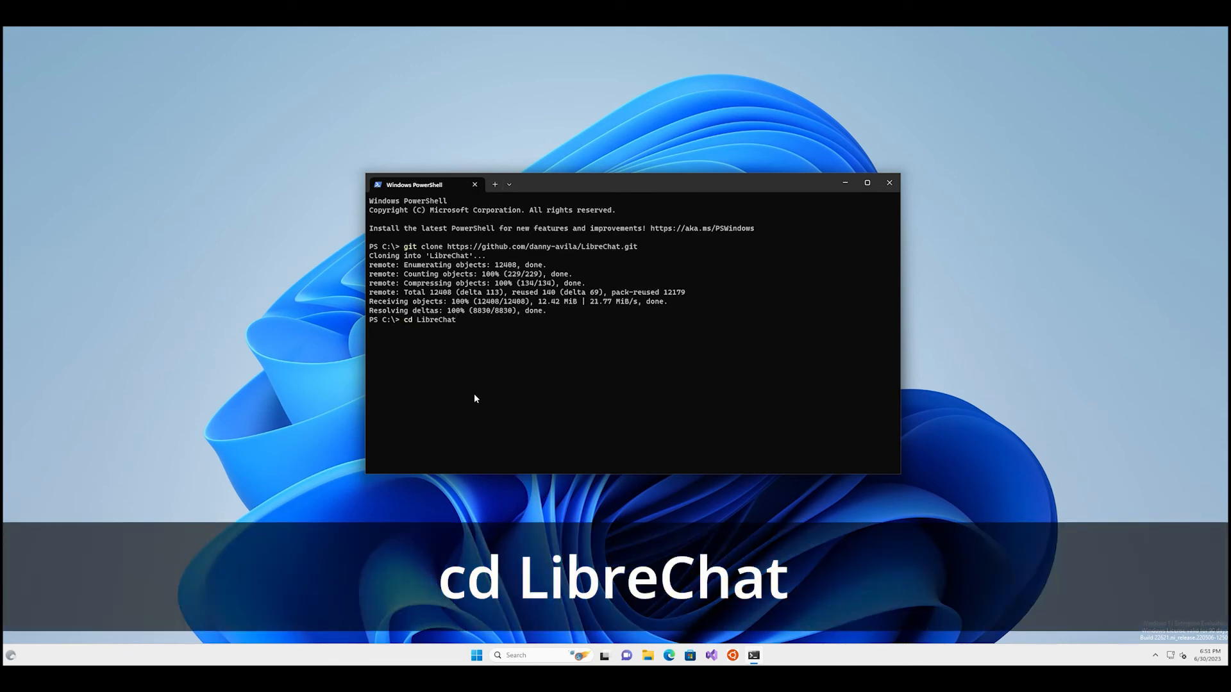
pyautogui.press('enter')
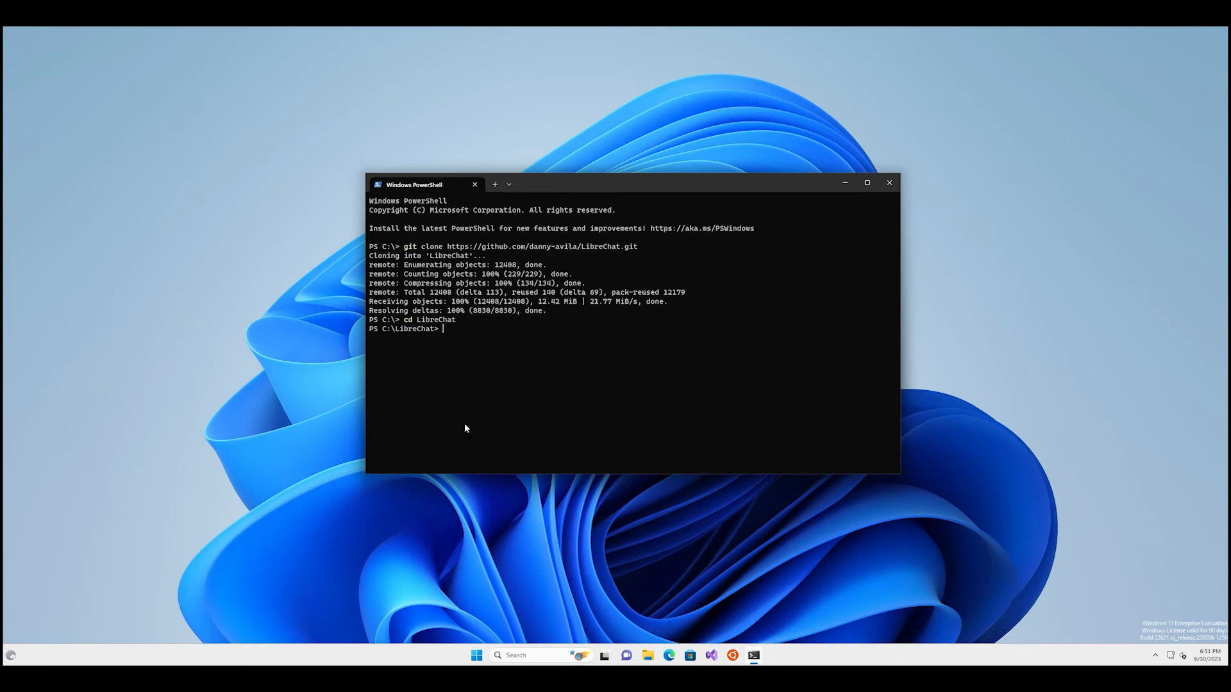
pyautogui.write('cp .env.example .env')
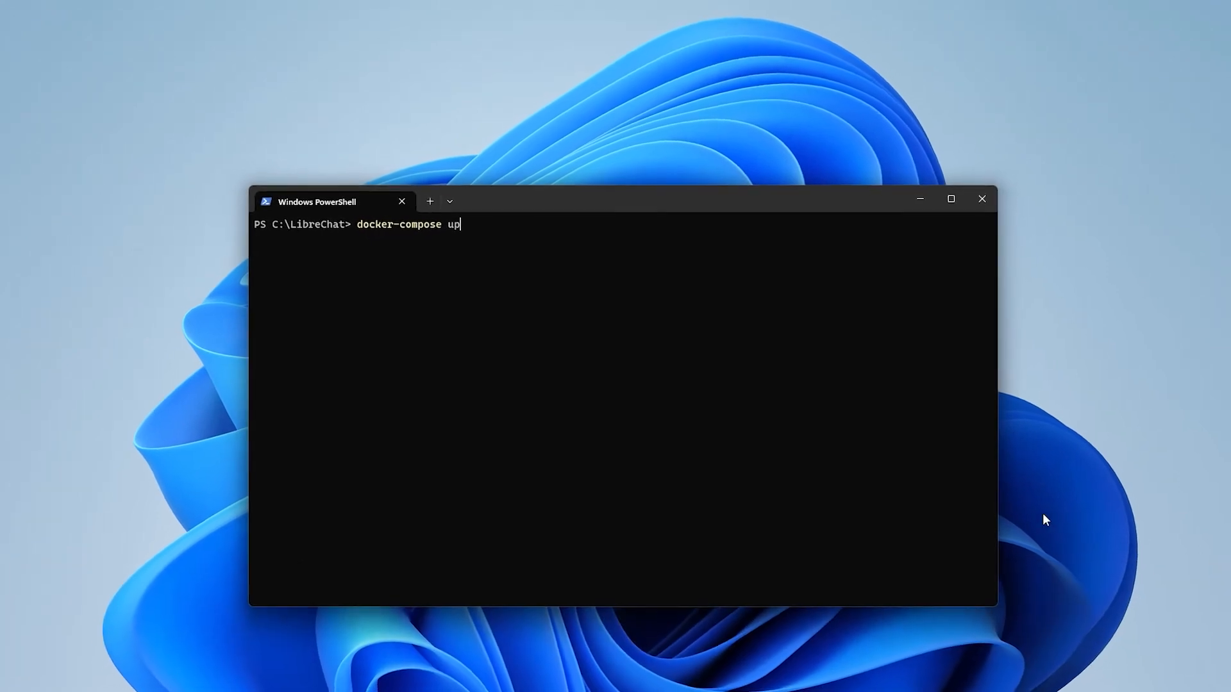
# Run docker-compose up until the LibreChat server listens on port 3080.
pyautogui.press('Enter')
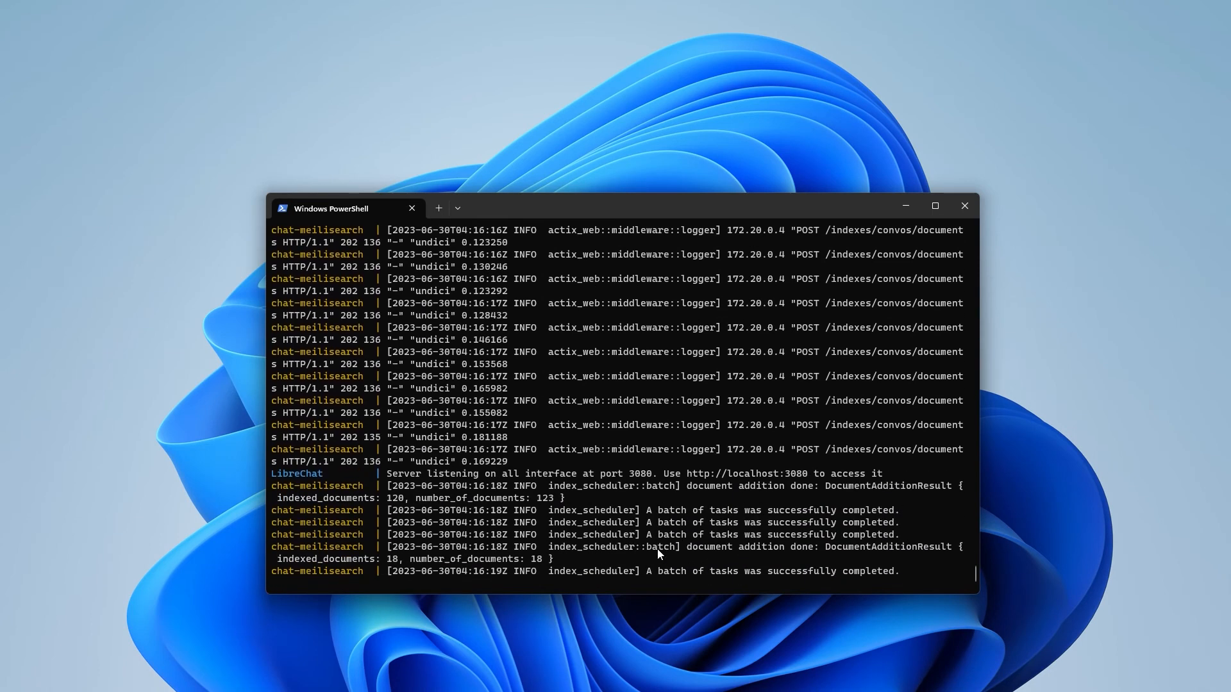
pyautogui.moveTo(783, 483)
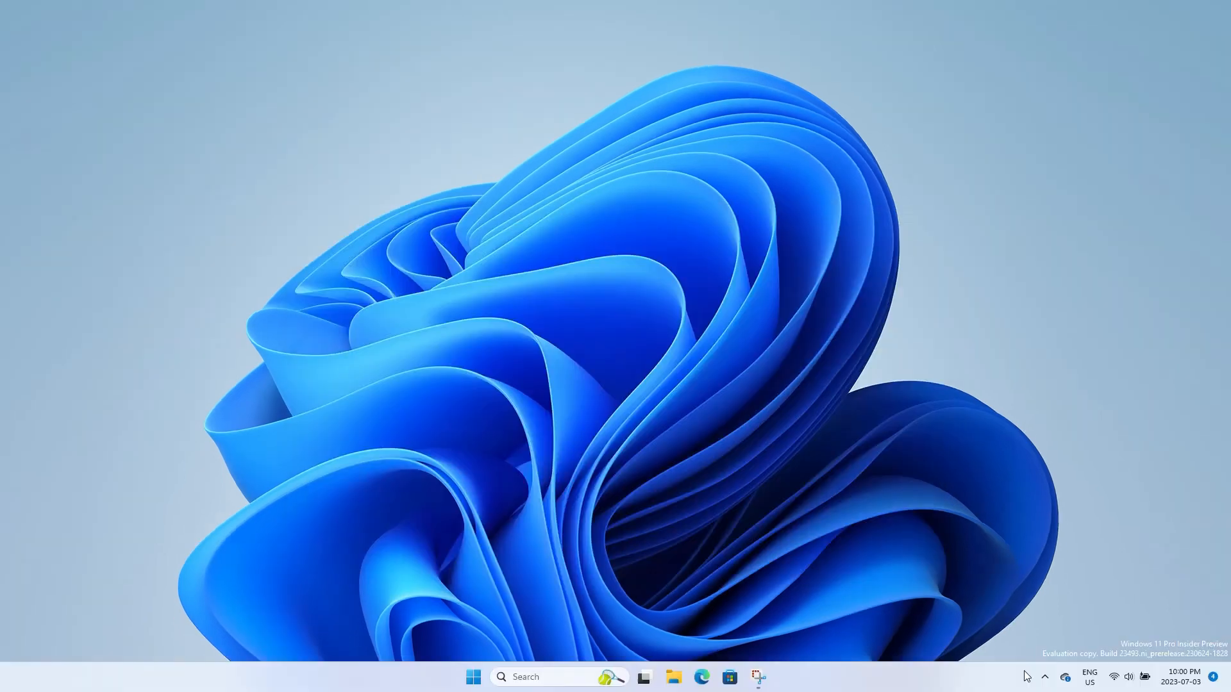
# View the LibreChat container logs in Docker Desktop and expand the librechat stack's three containers.
pyautogui.click(1044, 677)
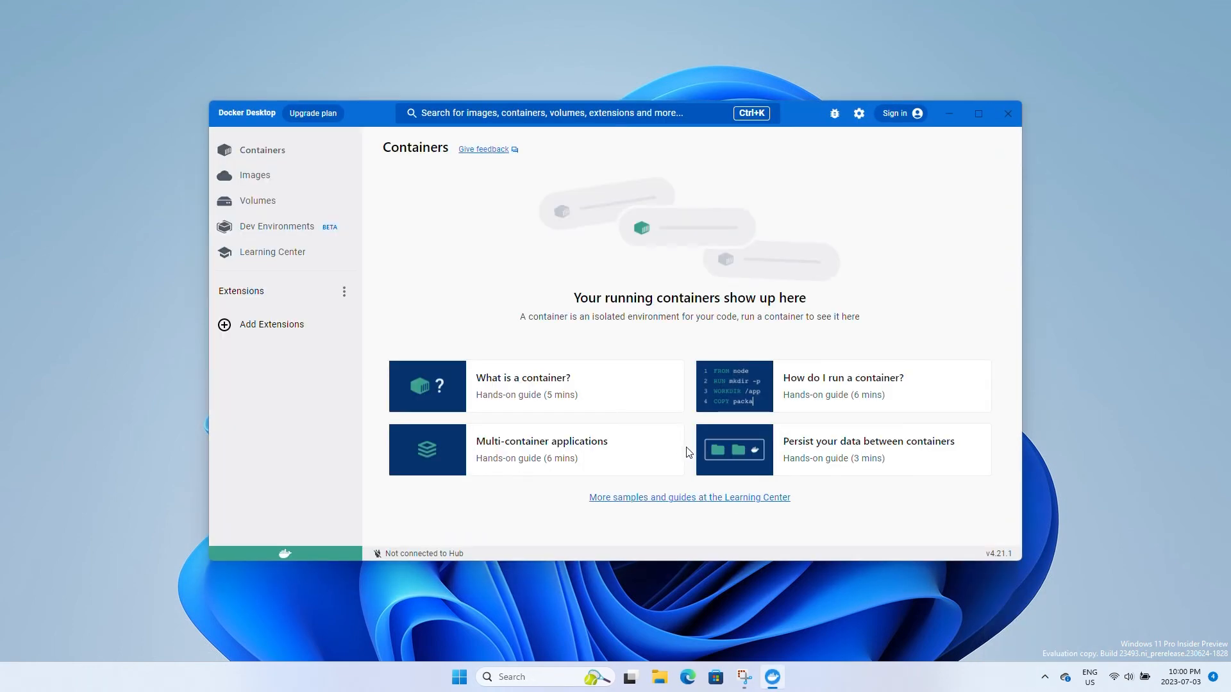
pyautogui.click(262, 150)
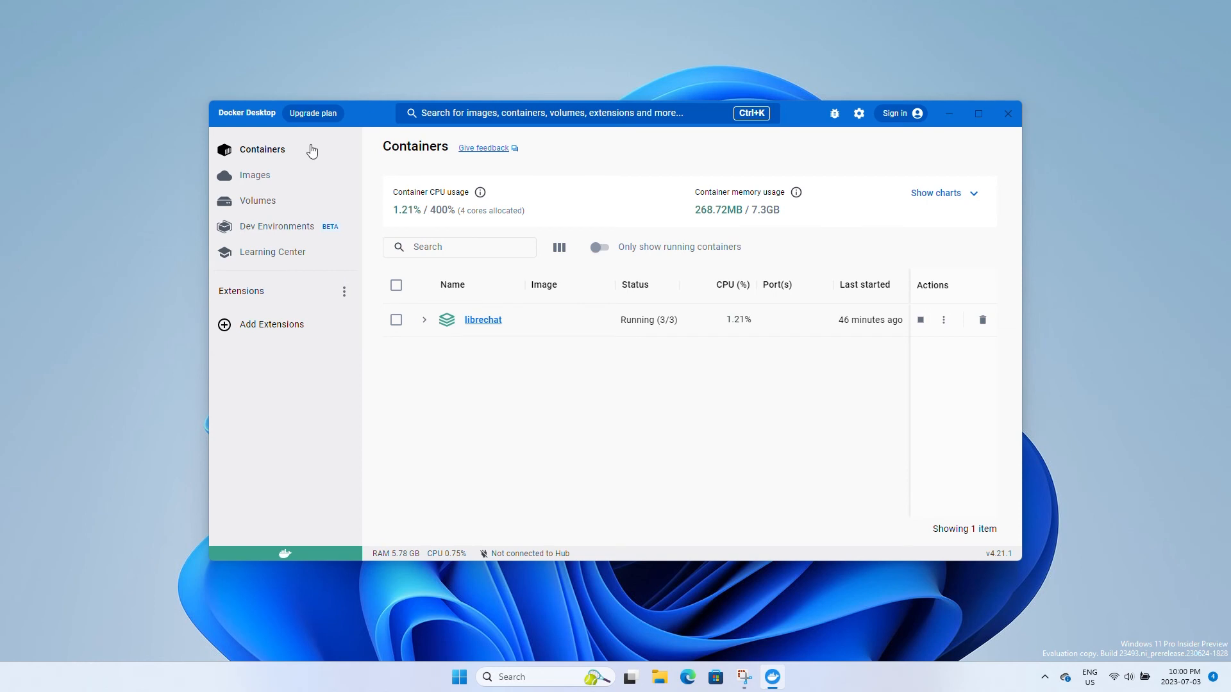
pyautogui.click(425, 320)
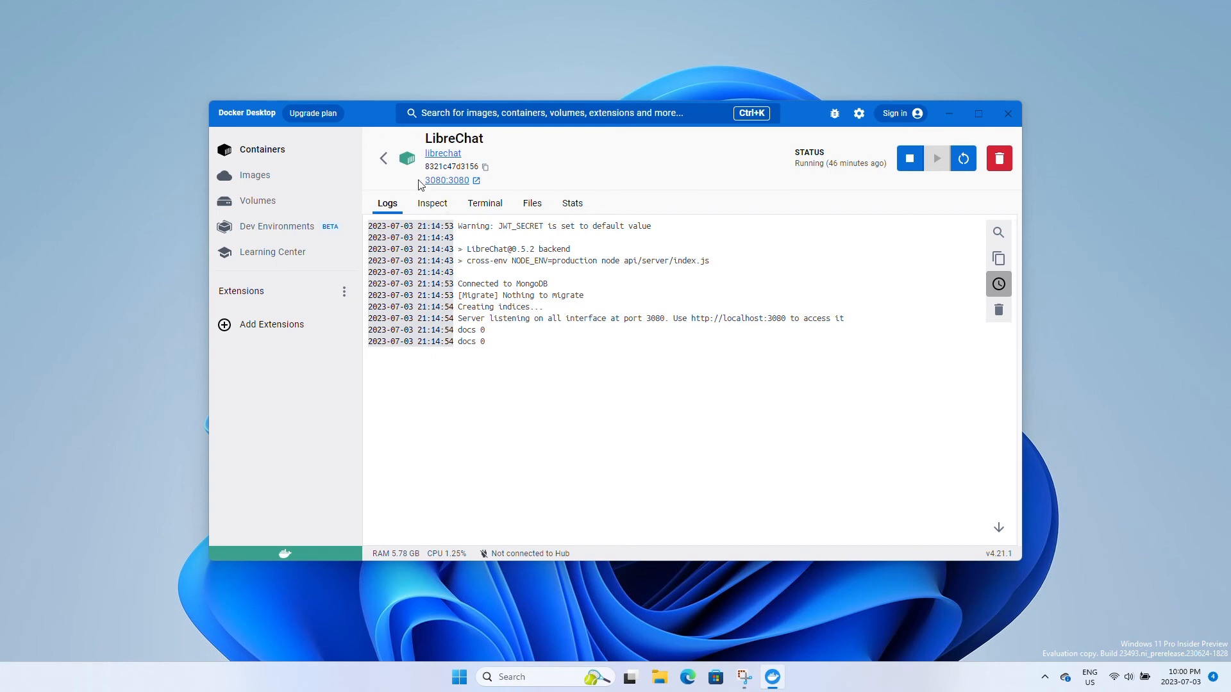
pyautogui.click(383, 157)
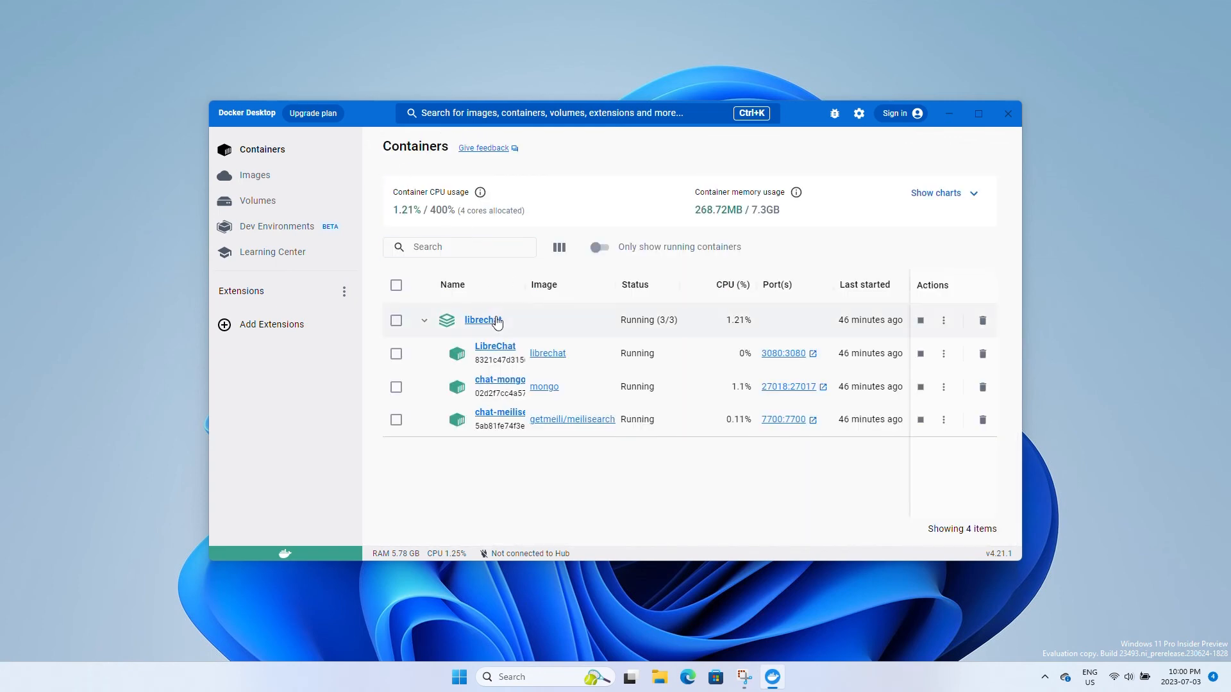
pyautogui.click(500, 412)
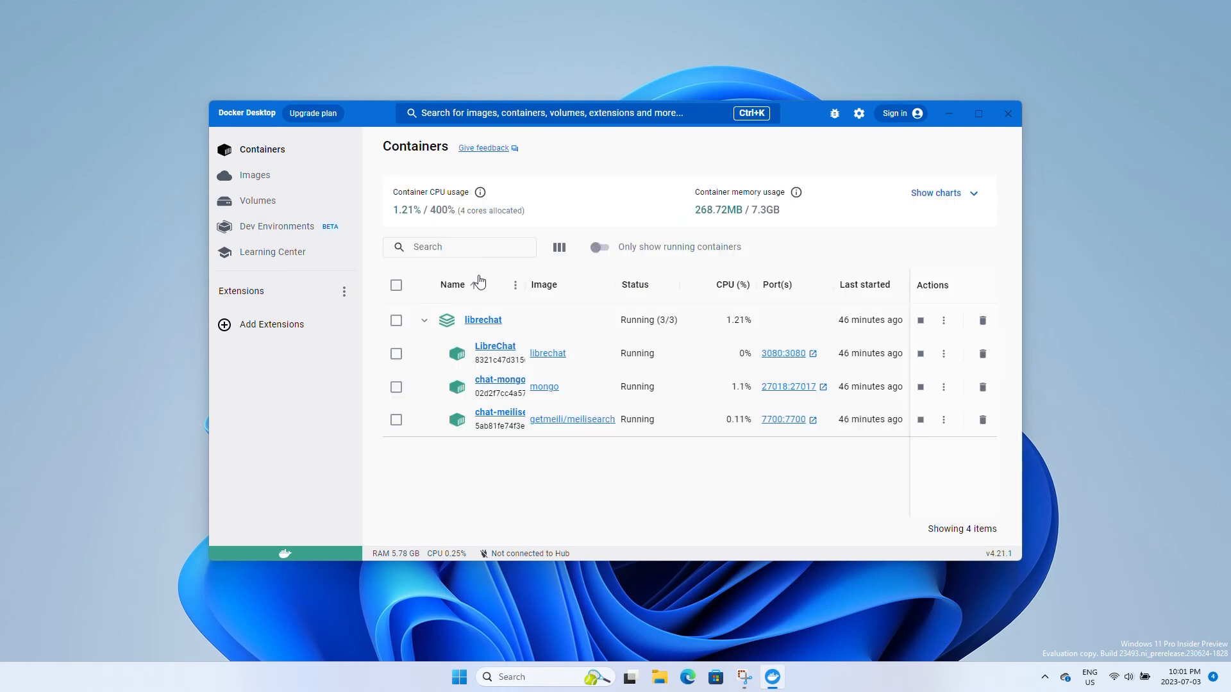
pyautogui.click(500, 379)
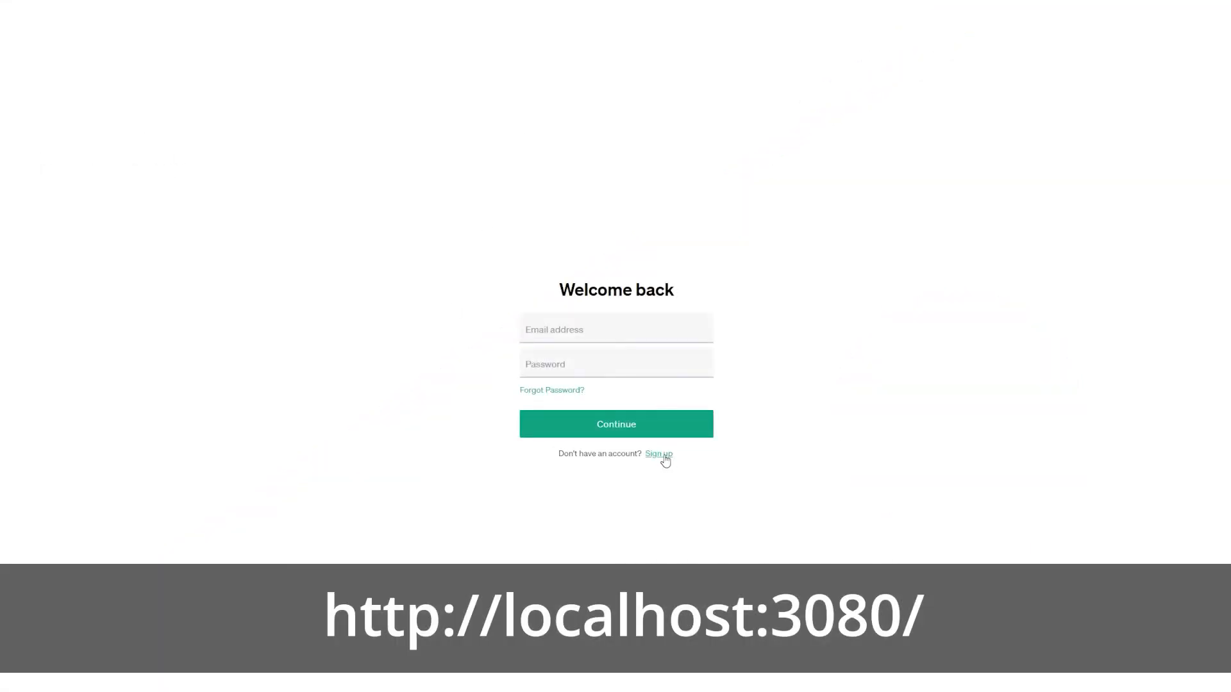
# Sign up for a LibreChat account with name, username, email and password.
pyautogui.click(659, 454)
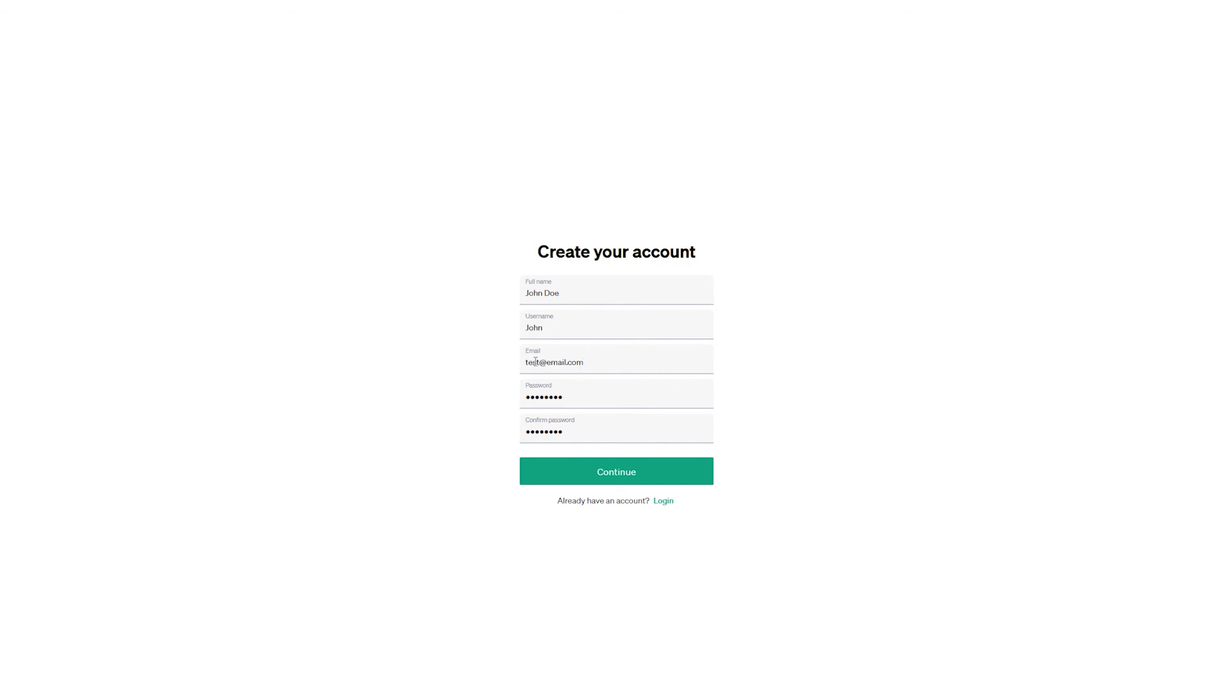
pyautogui.click(616, 471)
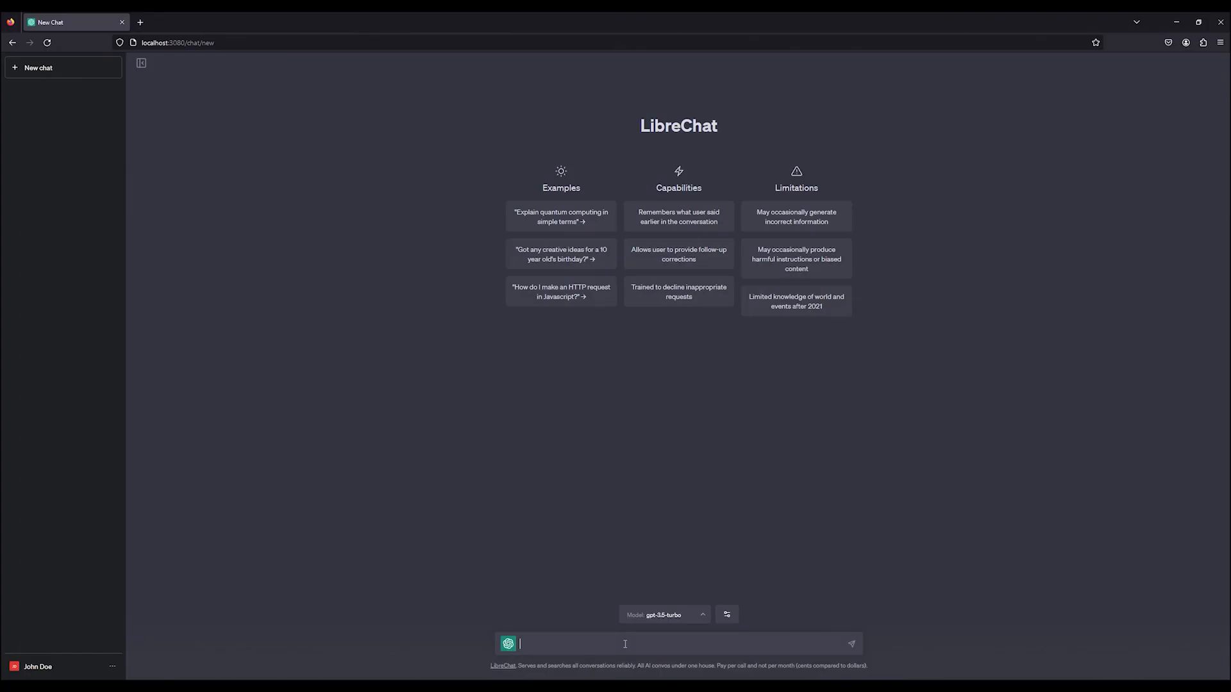
# Switch the chat endpoint to Bing and send the message 'hi'.
pyautogui.click(508, 645)
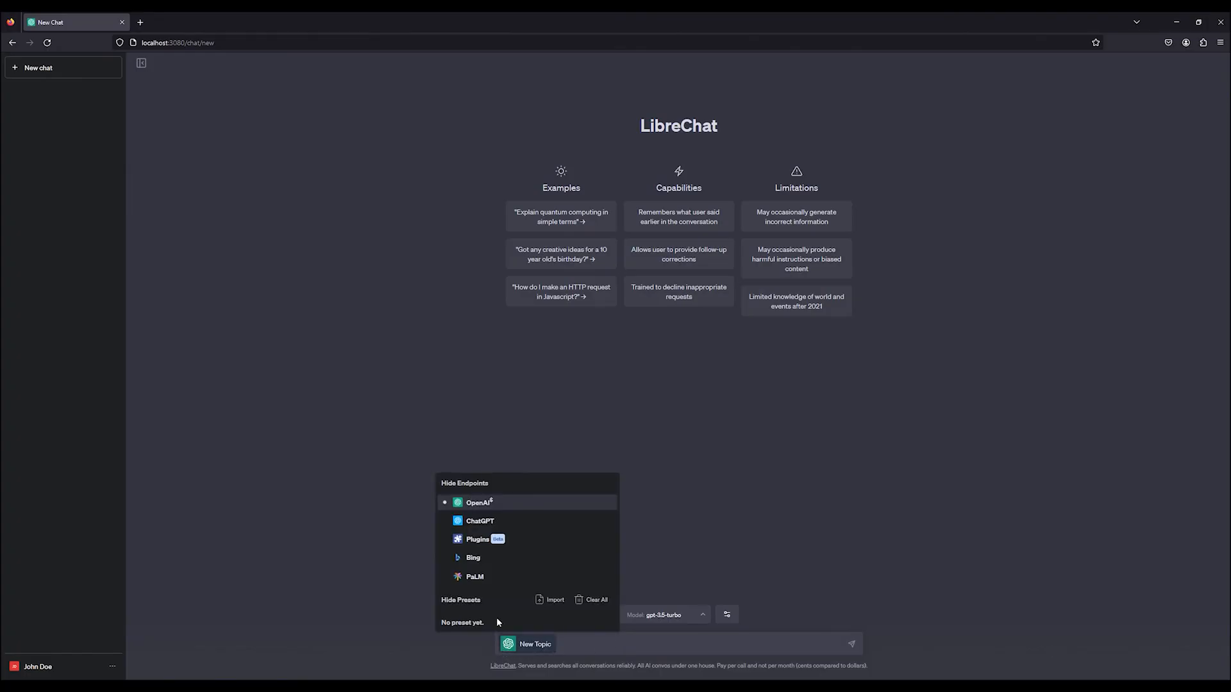
pyautogui.click(472, 558)
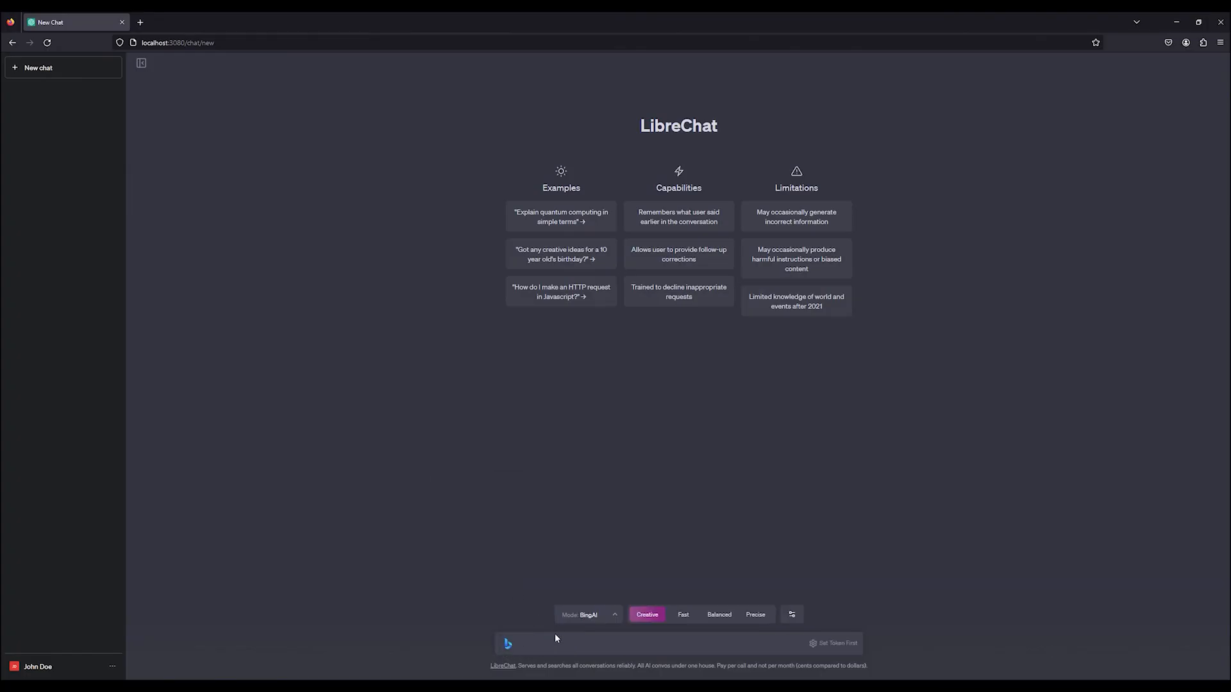
pyautogui.write('hi')
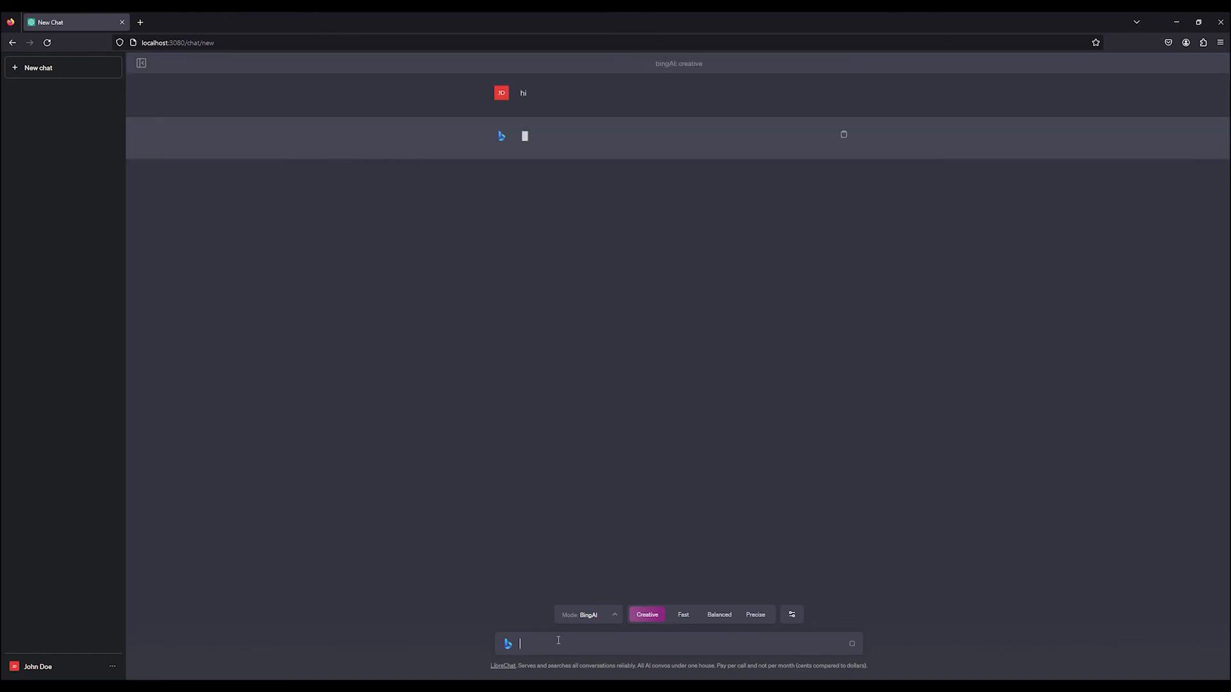